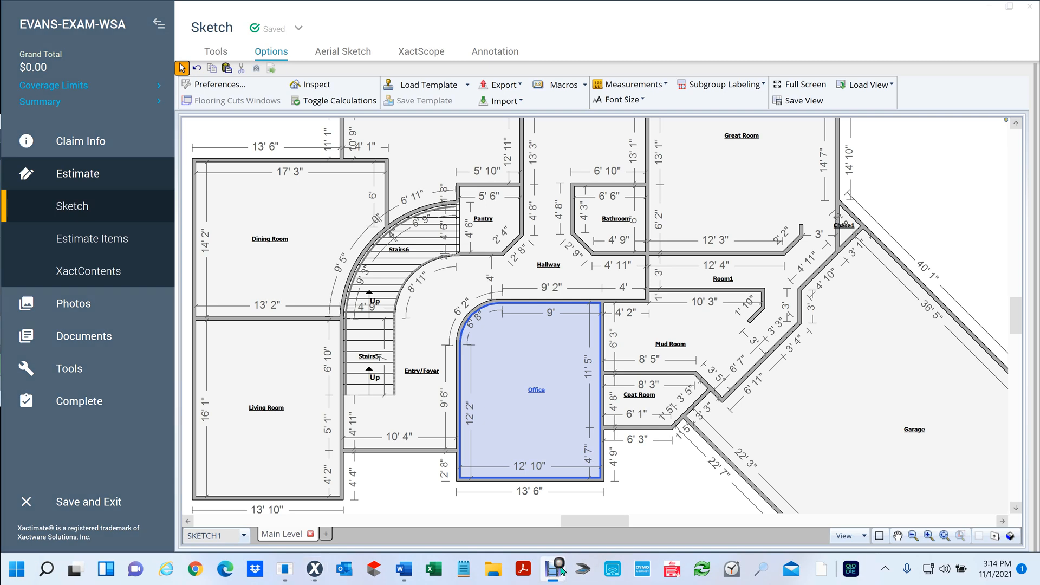
pyautogui.moveTo(555, 570)
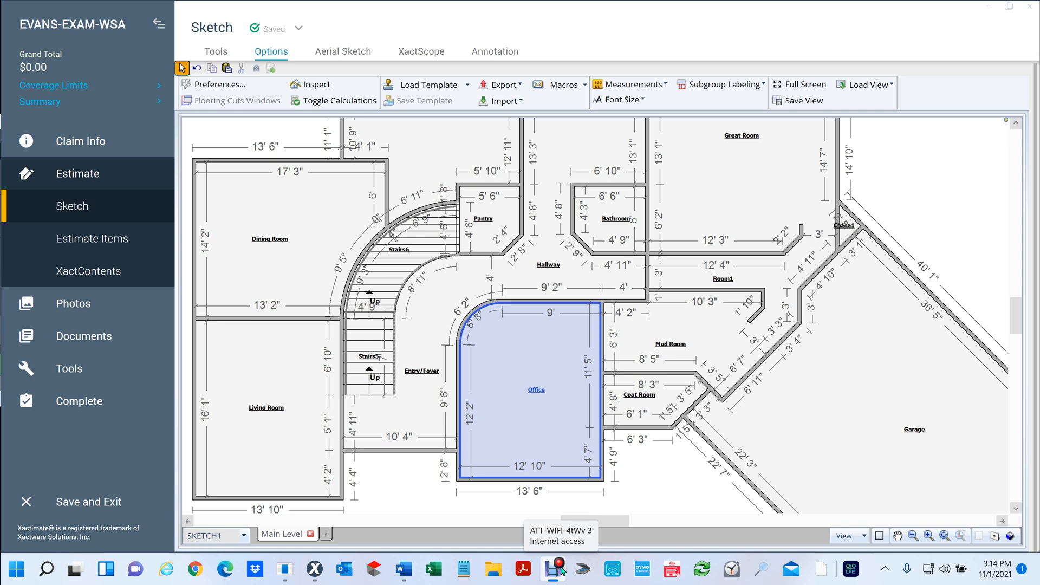
pyautogui.moveTo(500, 439)
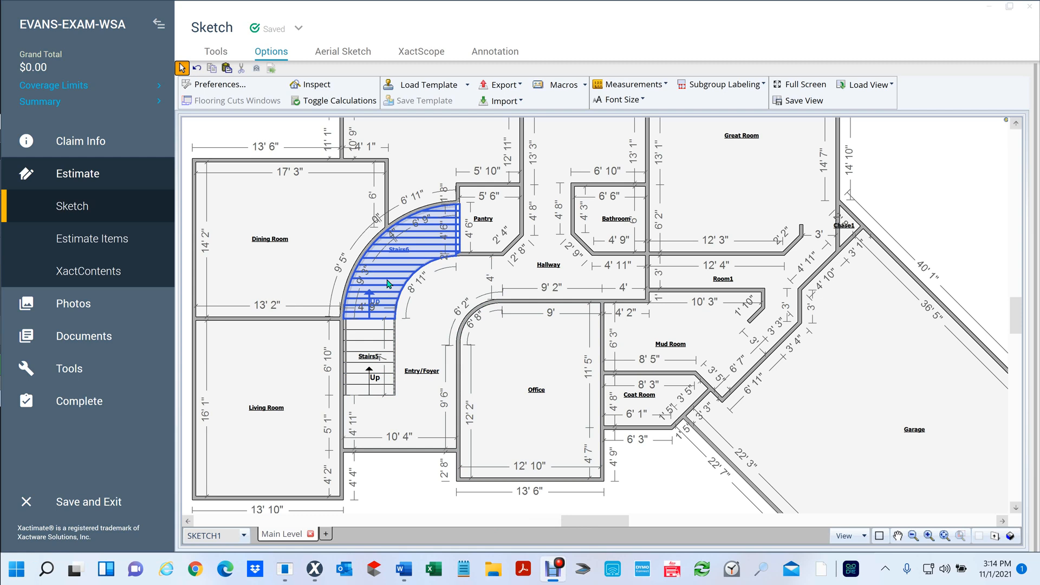
# Step: Switch to the Word instruction document showing the deck steps search results
pyautogui.click(402, 570)
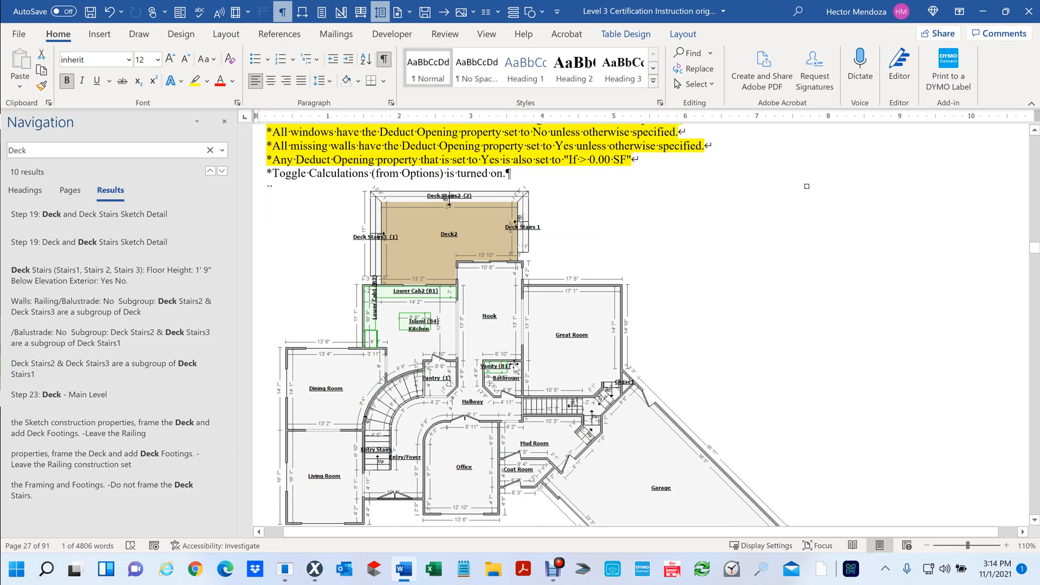
# Step: Close the Deck search results and scroll through the Word floor plan drawing
pyautogui.scroll(-3)
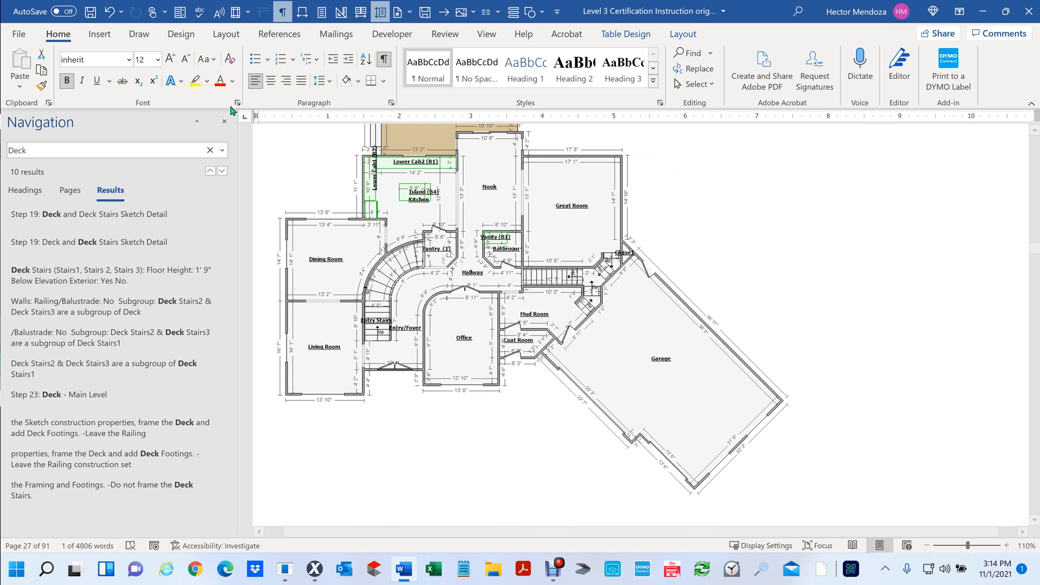
pyautogui.click(224, 121)
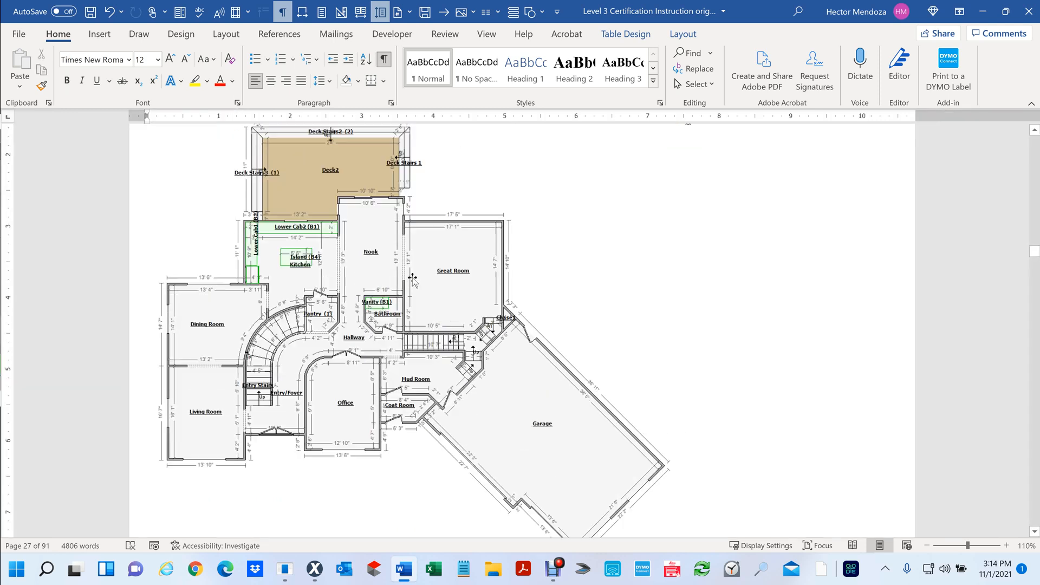
pyautogui.scroll(3)
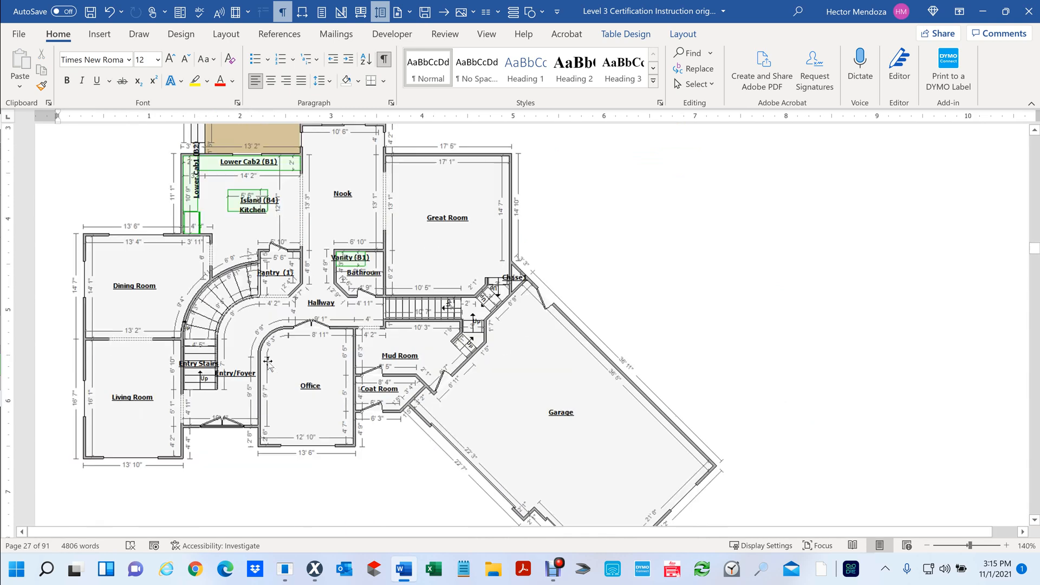
pyautogui.scroll(3)
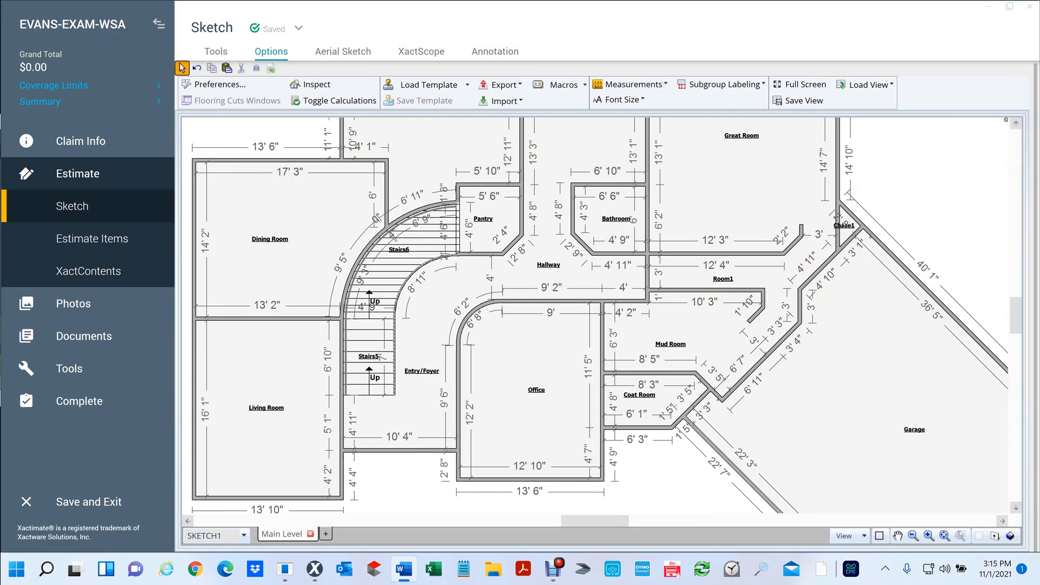
pyautogui.moveTo(418, 469)
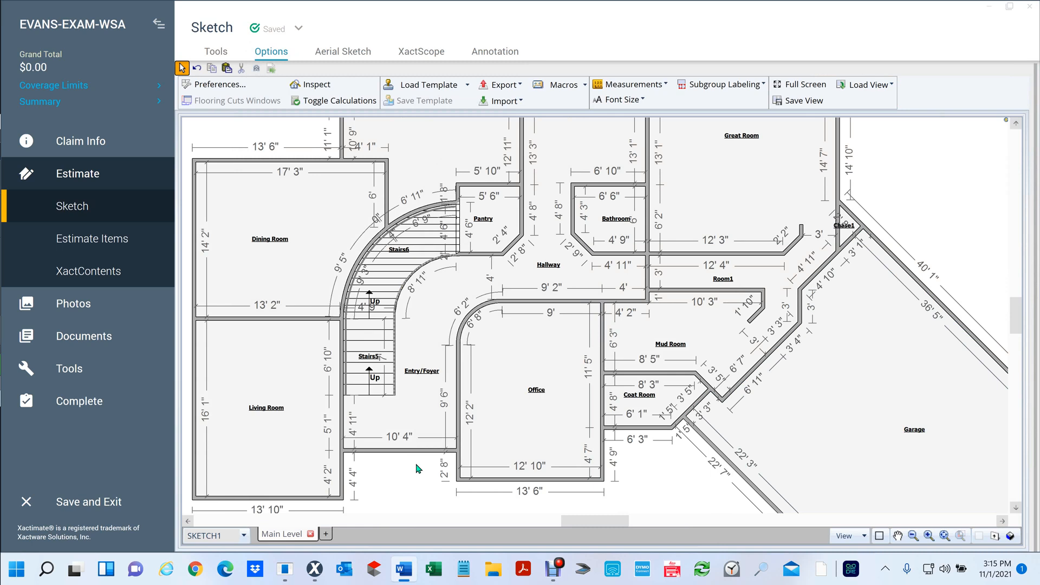
# Step: Select the curved Stairs6 and then Room1 to inspect their shapes
pyautogui.click(391, 275)
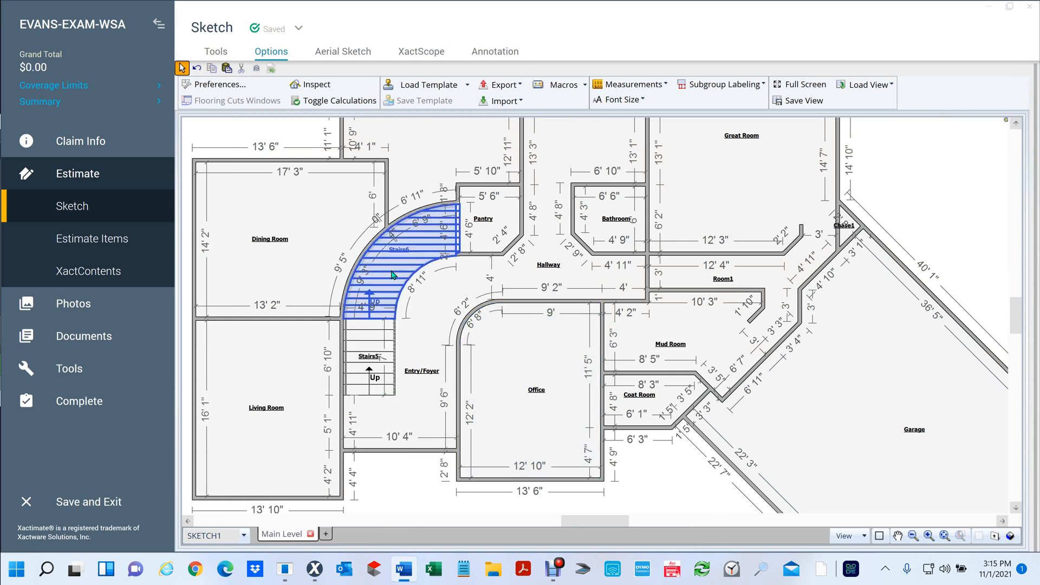
pyautogui.click(721, 279)
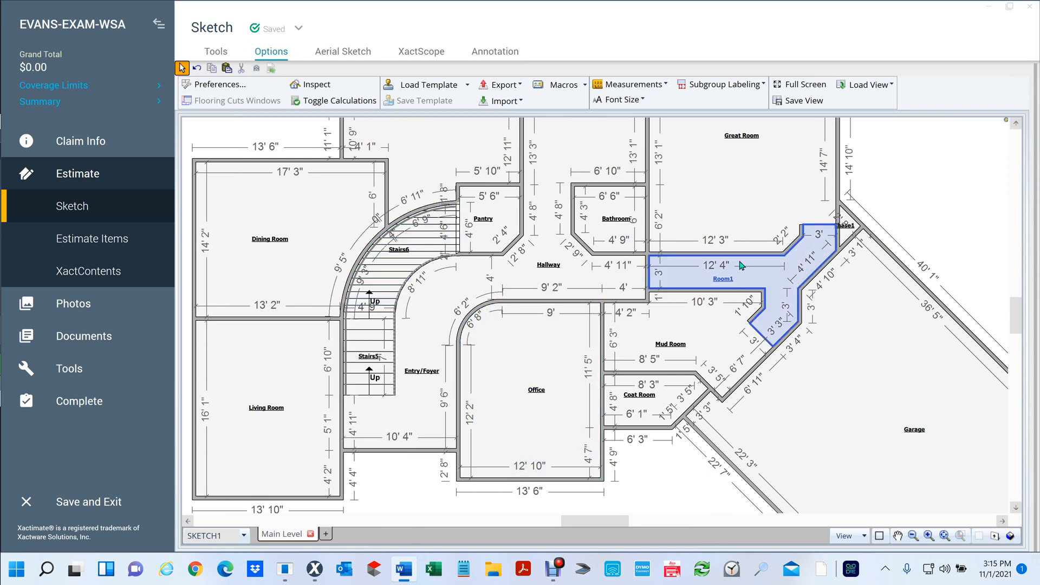
pyautogui.click(748, 272)
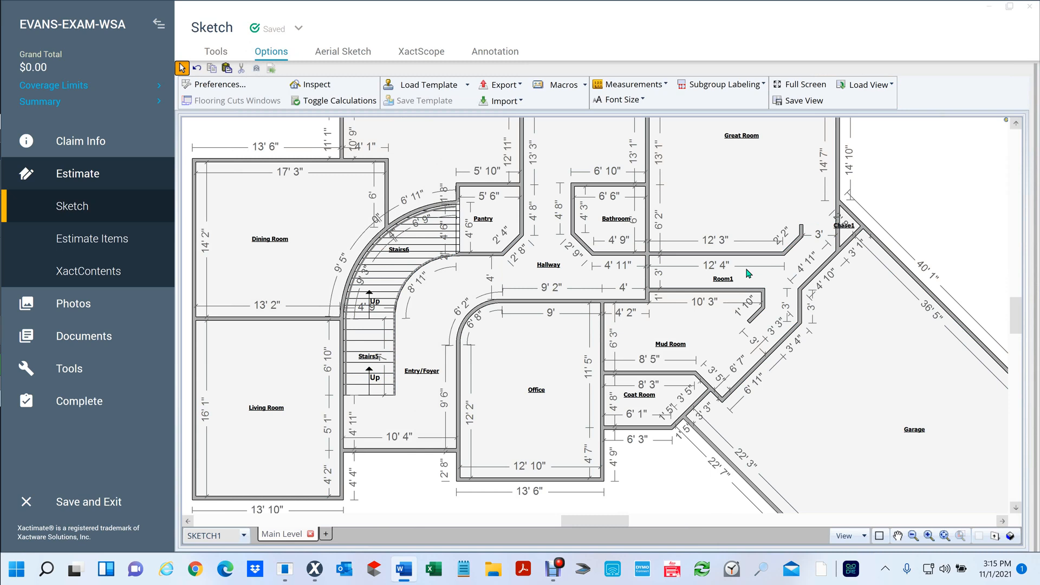
pyautogui.click(722, 278)
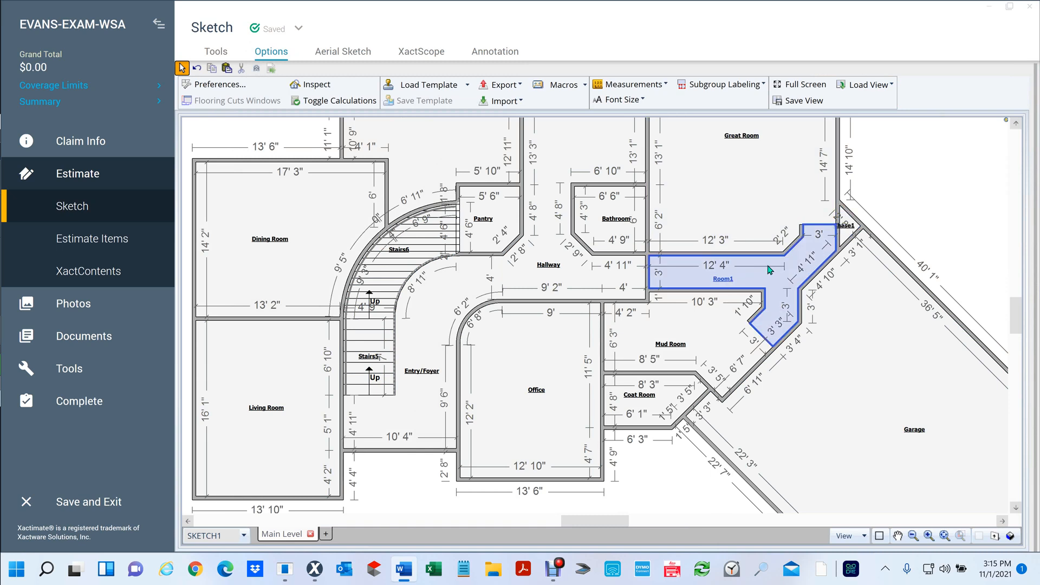
pyautogui.moveTo(788, 257)
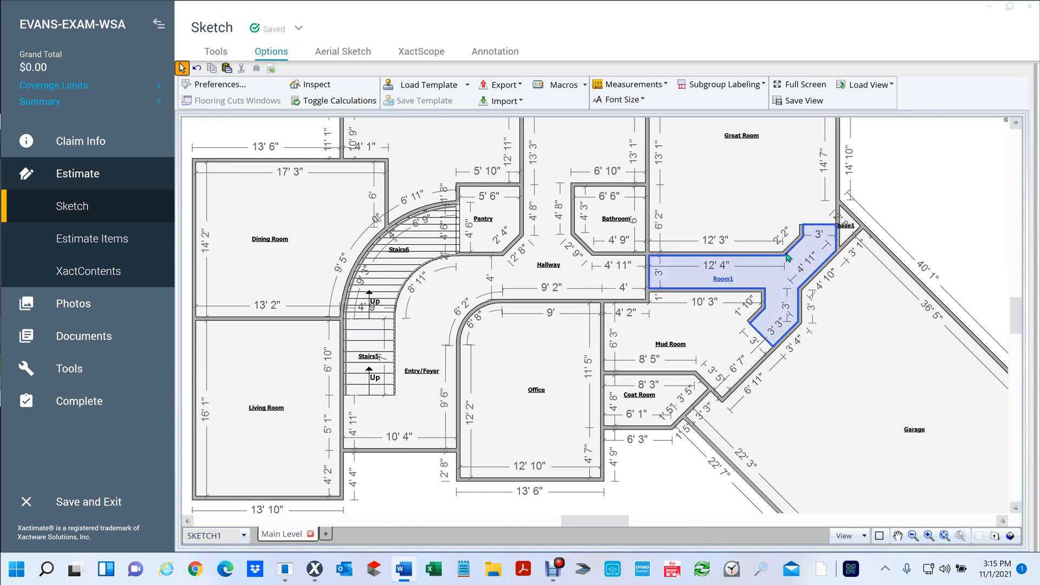
pyautogui.moveTo(789, 316)
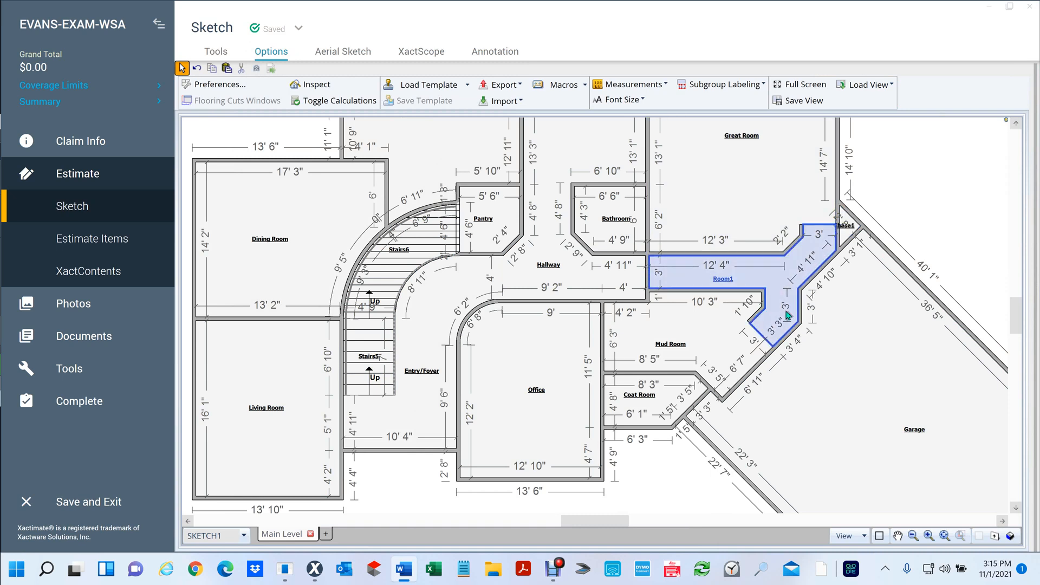
# Step: Inspect the curved wall above the Office, then Stairs5 and its left-side wall
pyautogui.click(671, 343)
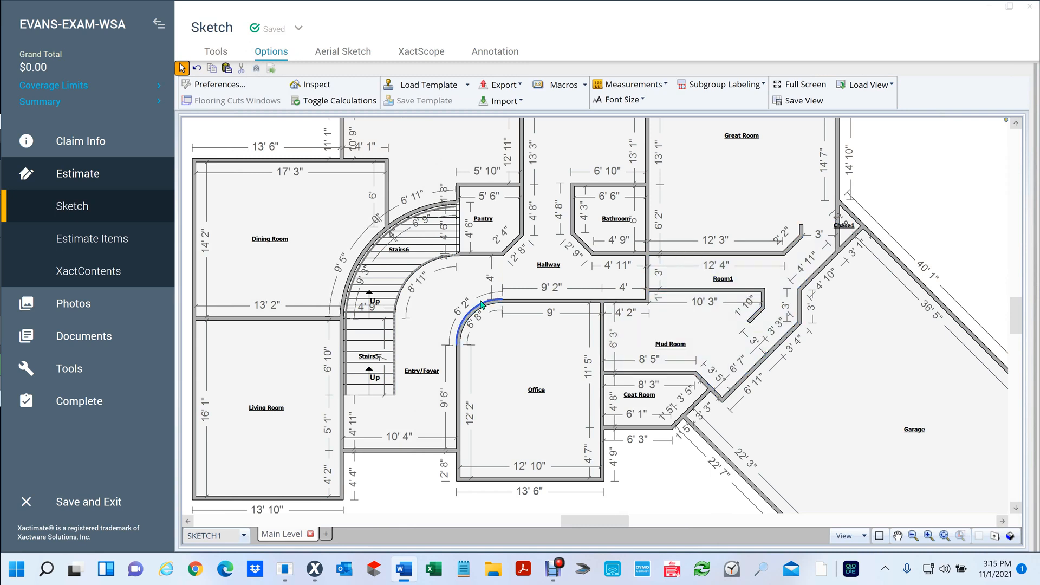
pyautogui.click(369, 357)
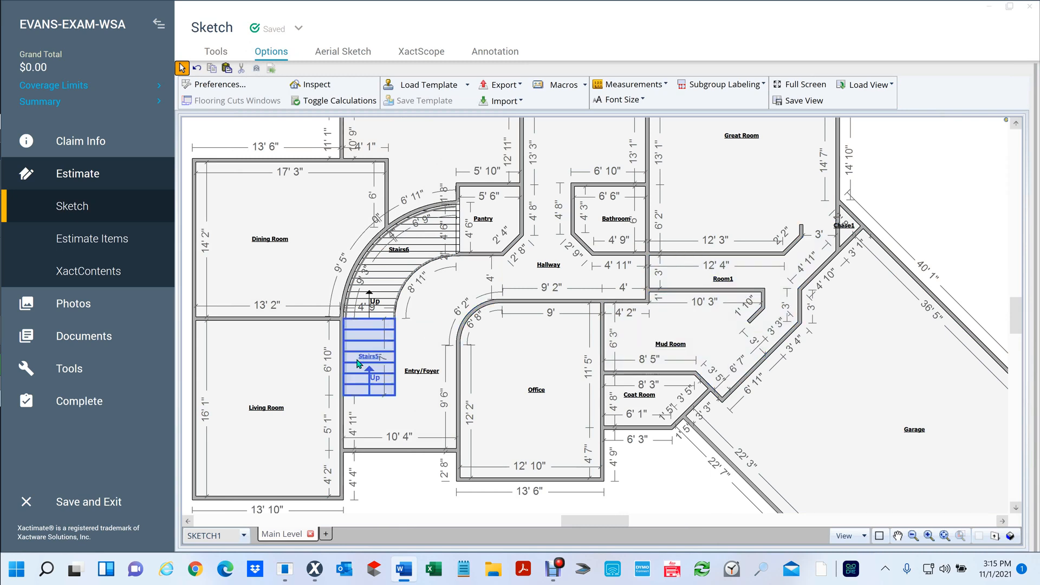
pyautogui.click(369, 345)
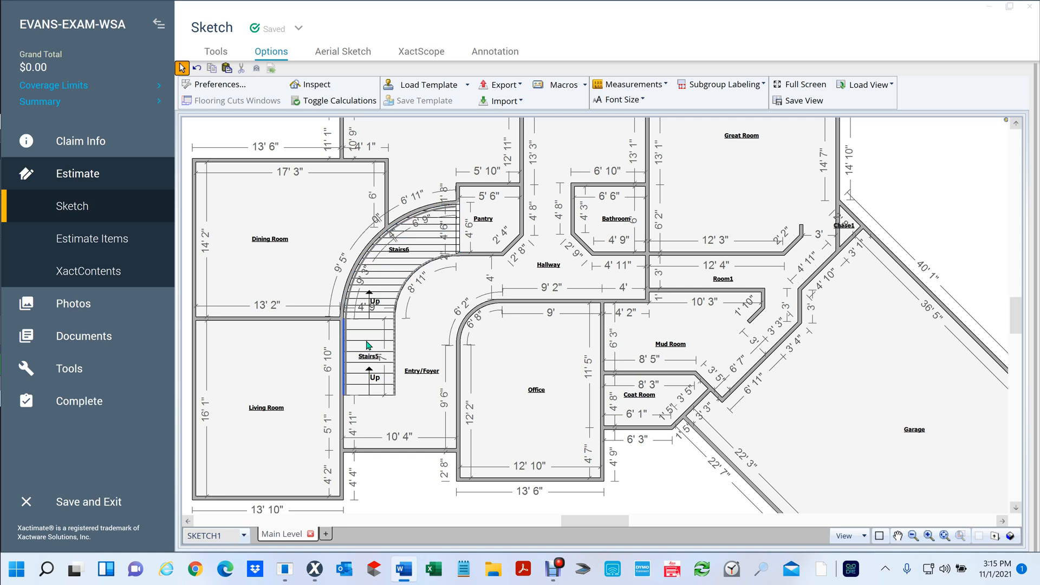
pyautogui.click(369, 345)
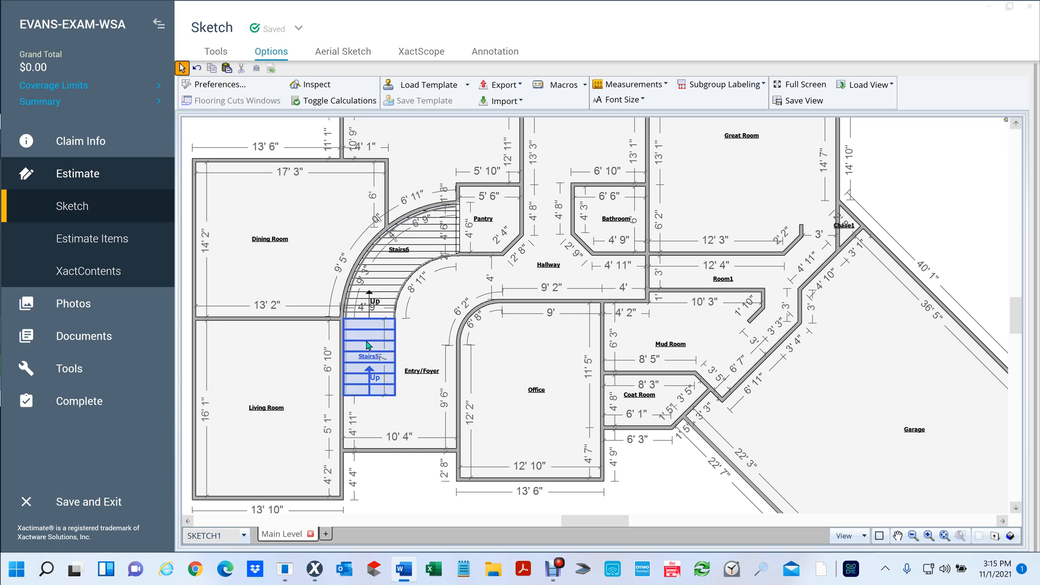
pyautogui.click(403, 569)
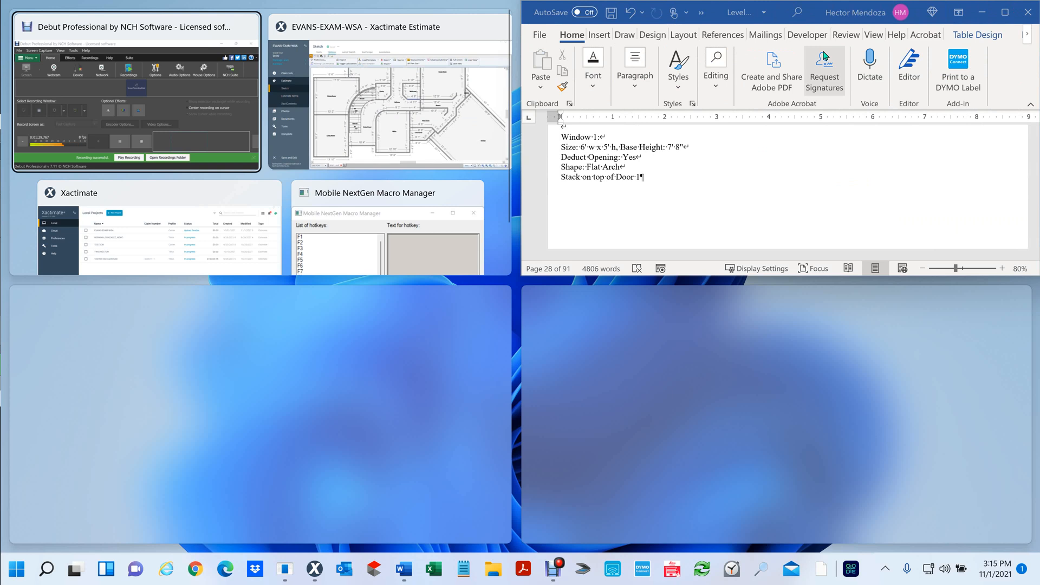
# Step: Maximize the Word document, scroll through the floor plan drawing, then minimize Word
pyautogui.click(389, 106)
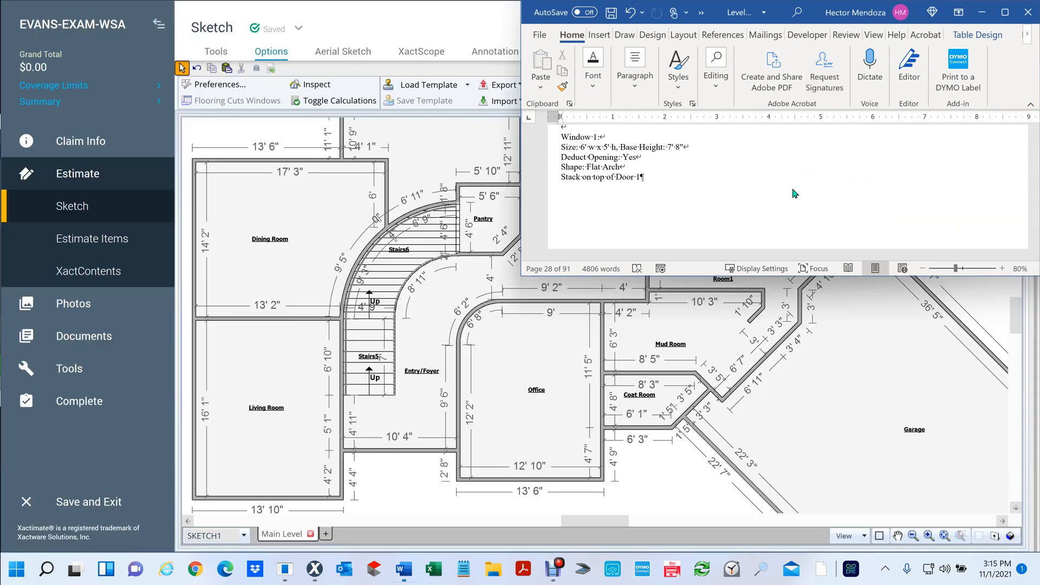
pyautogui.click(1006, 12)
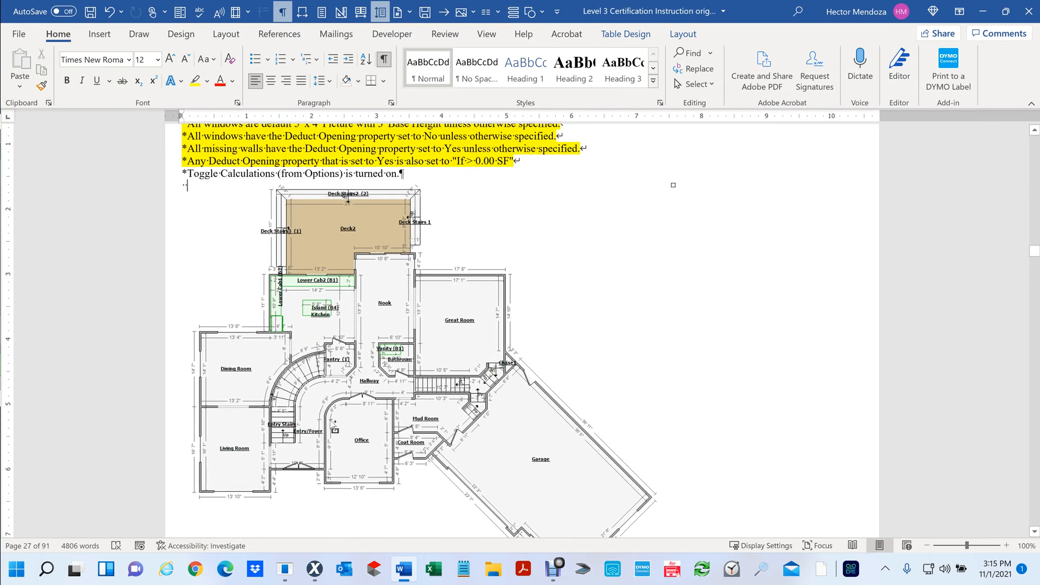
pyautogui.moveTo(257, 502)
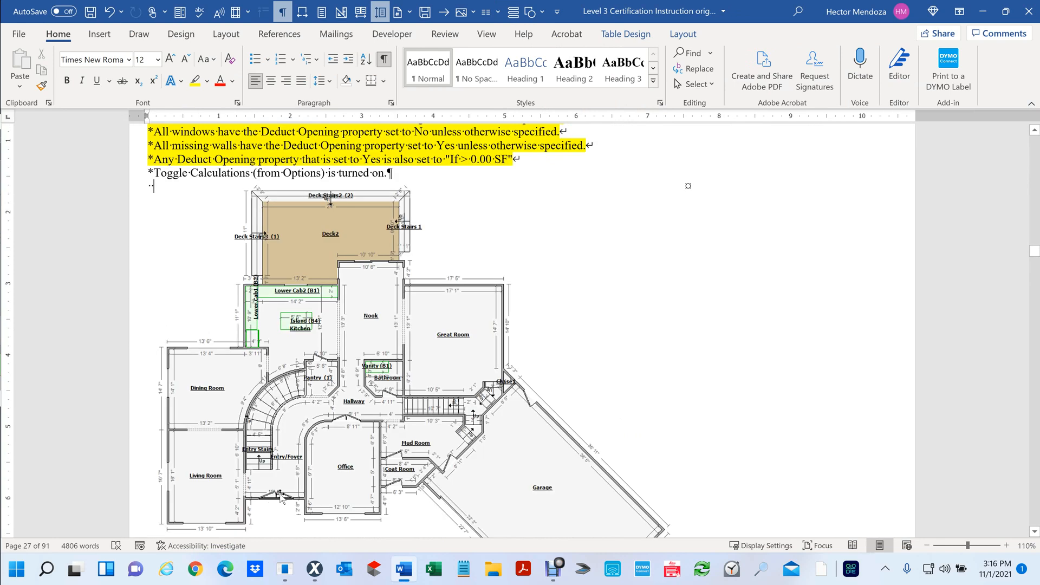
pyautogui.scroll(-3)
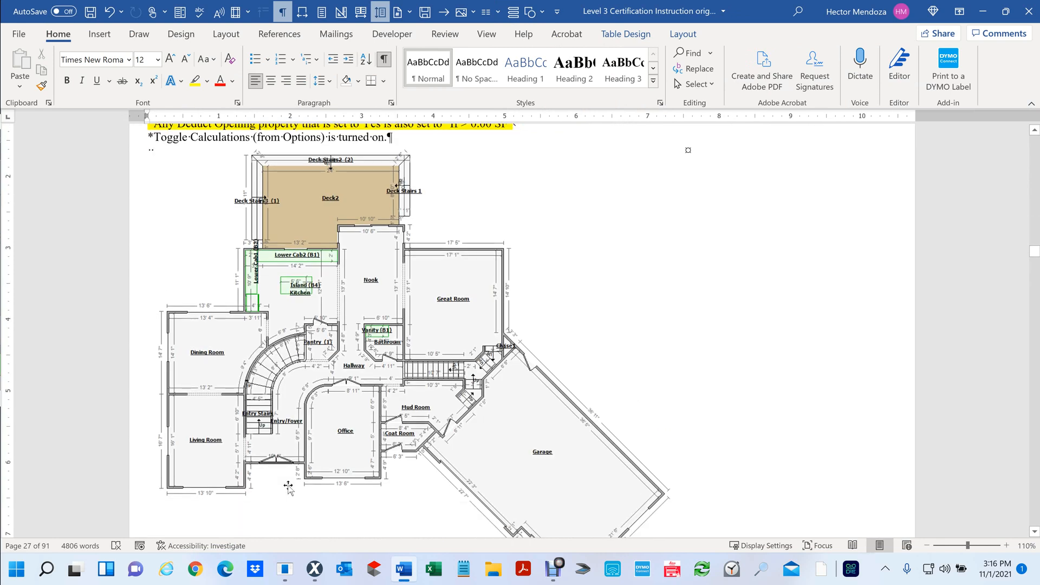
pyautogui.moveTo(325, 451)
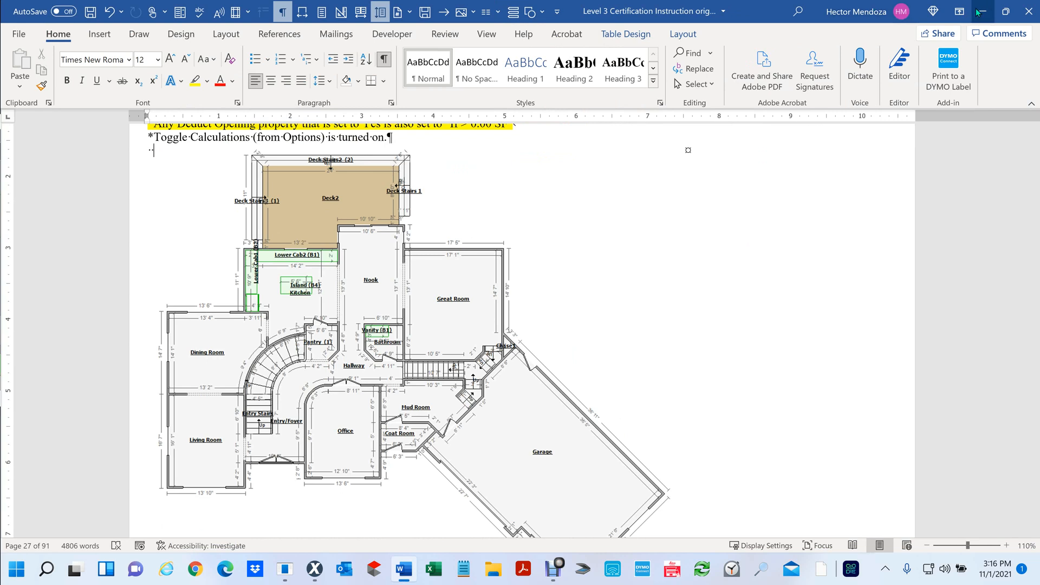
pyautogui.moveTo(983, 12)
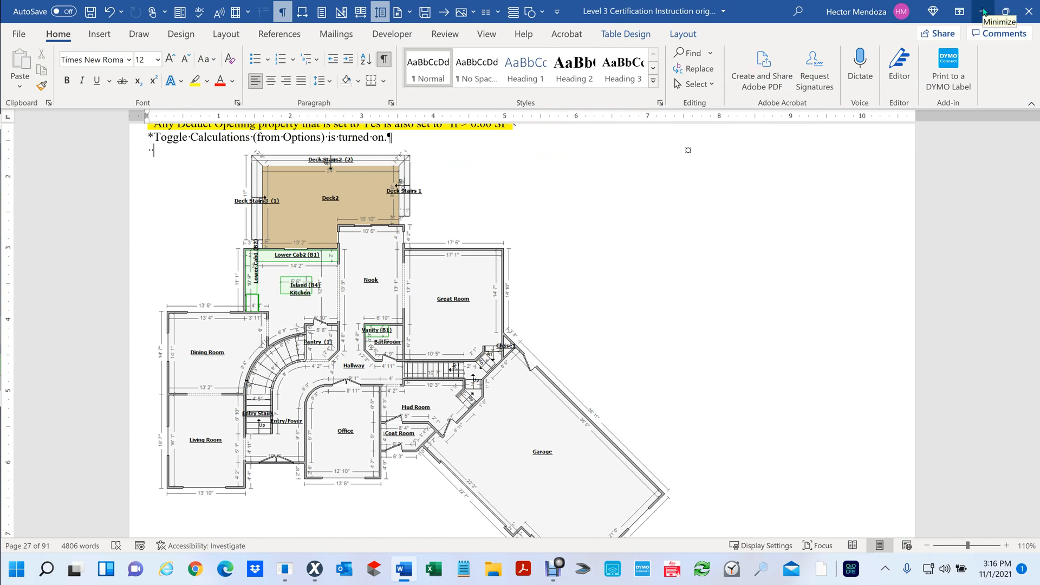
pyautogui.click(988, 12)
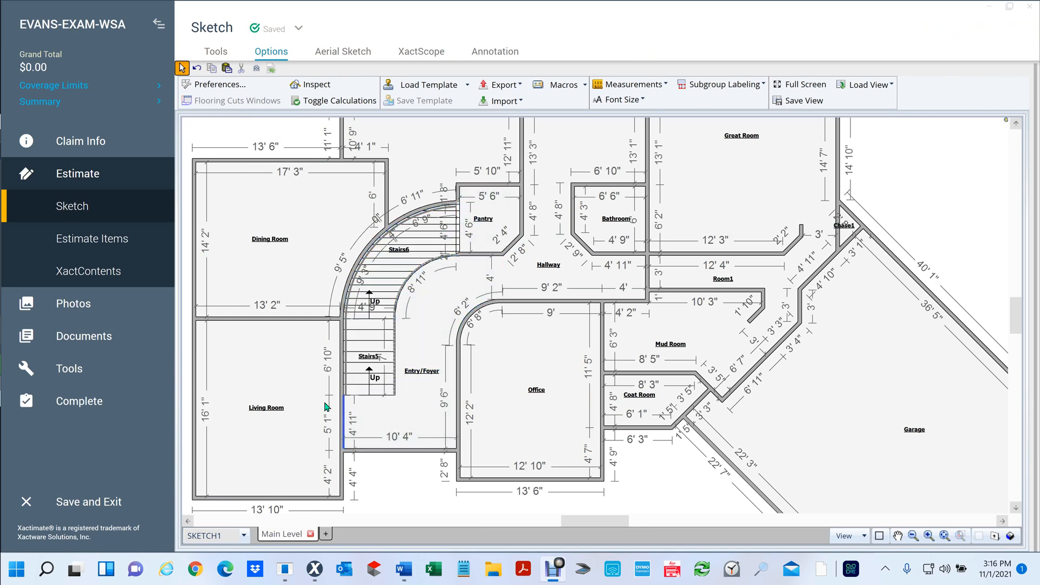
# Step: Inspect the Mud Room and Room1, then show the whole main-level plan
pyautogui.click(670, 331)
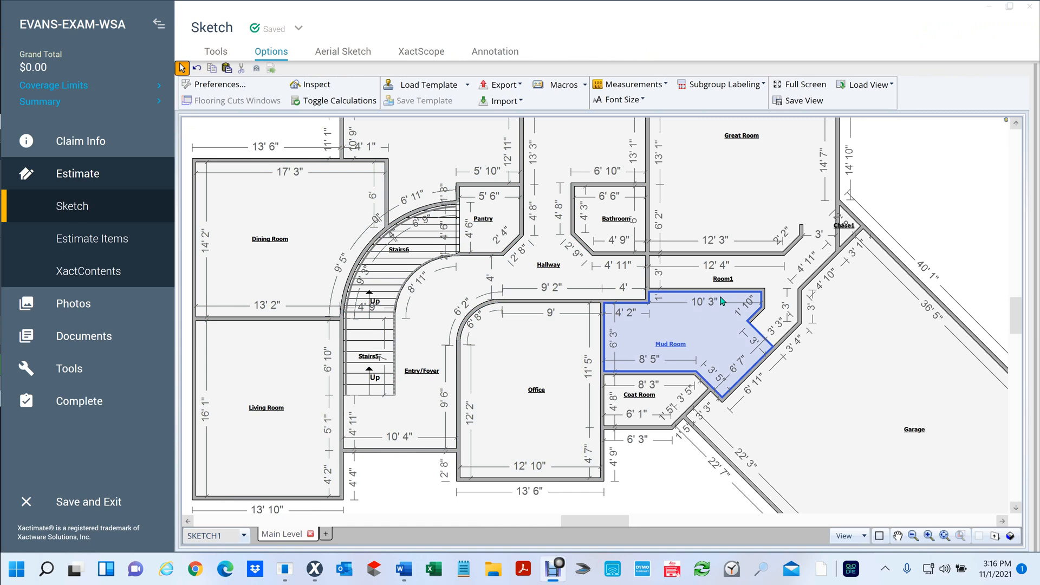
pyautogui.click(723, 271)
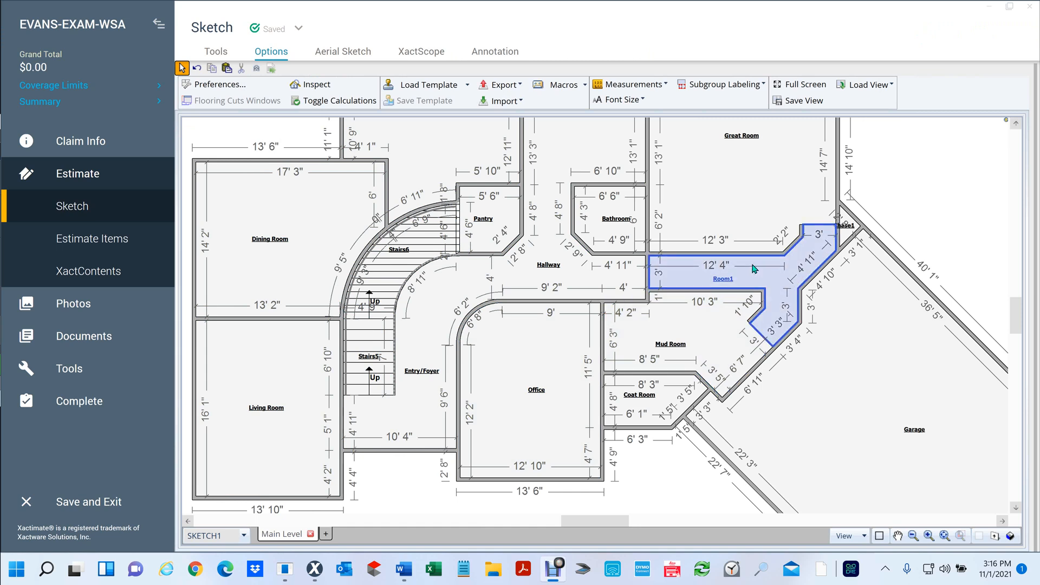
pyautogui.moveTo(819, 255)
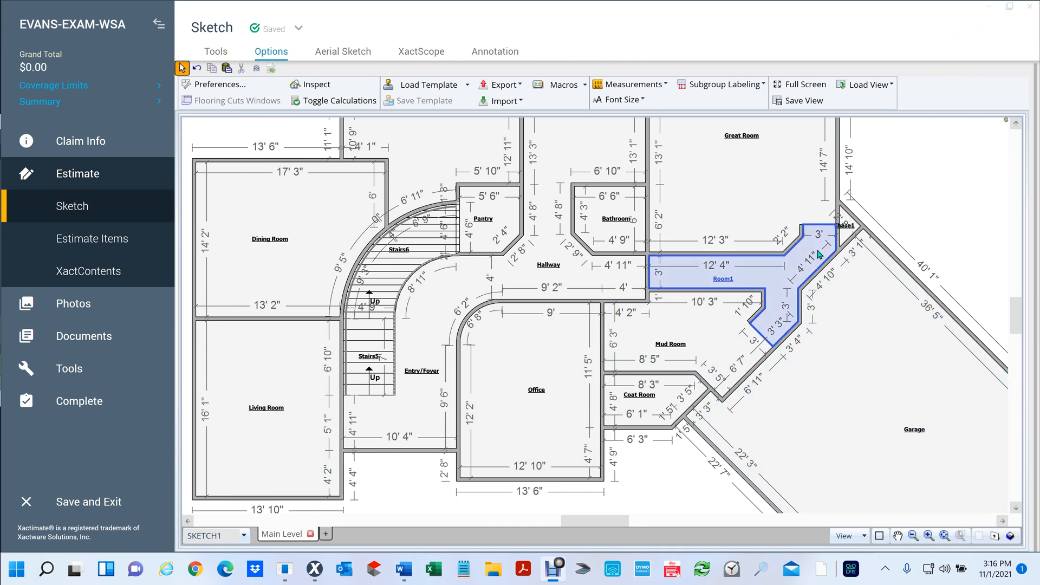
pyautogui.moveTo(795, 278)
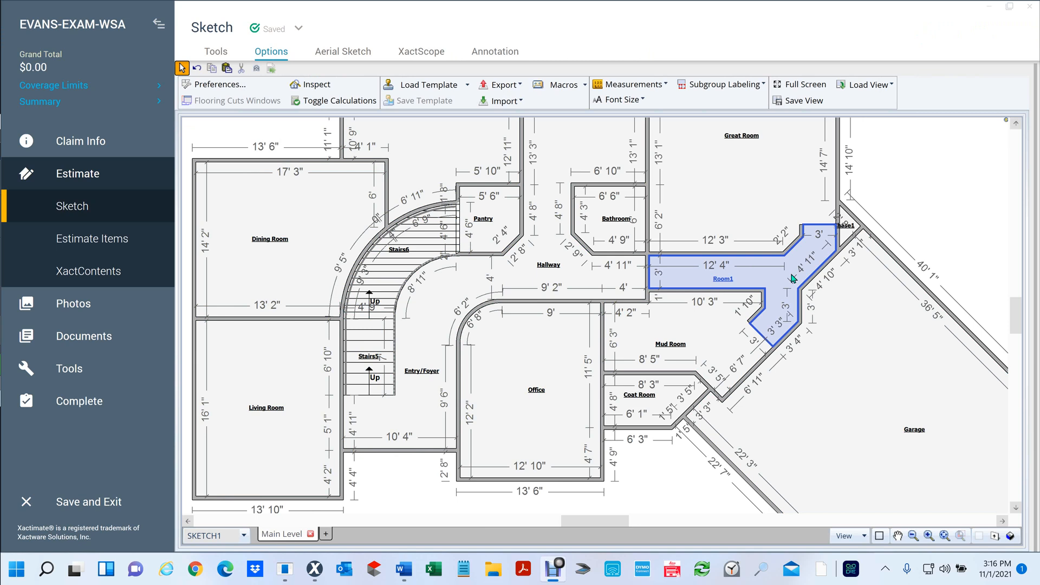
pyautogui.click(875, 248)
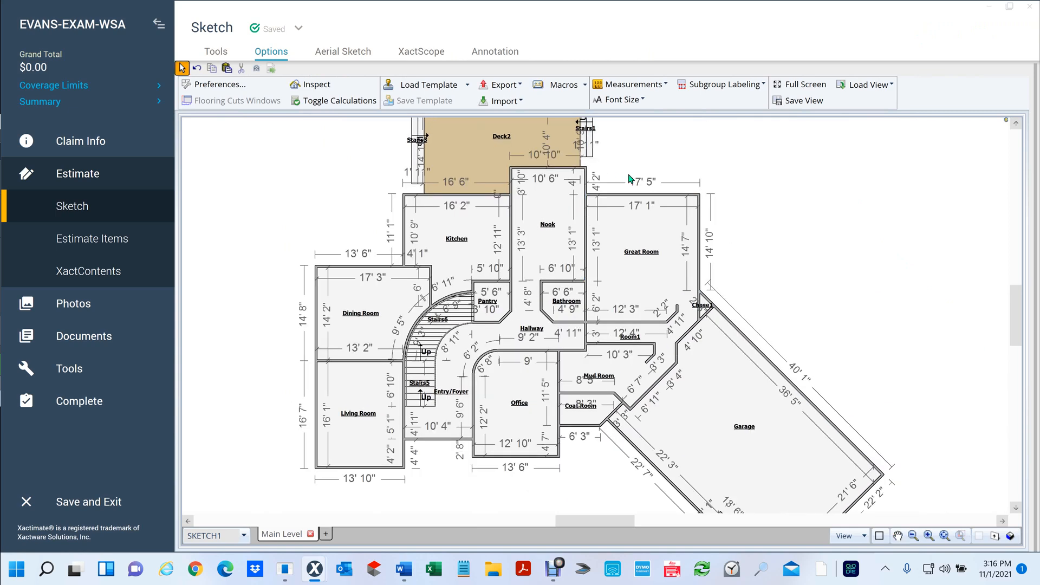
pyautogui.moveTo(860, 473)
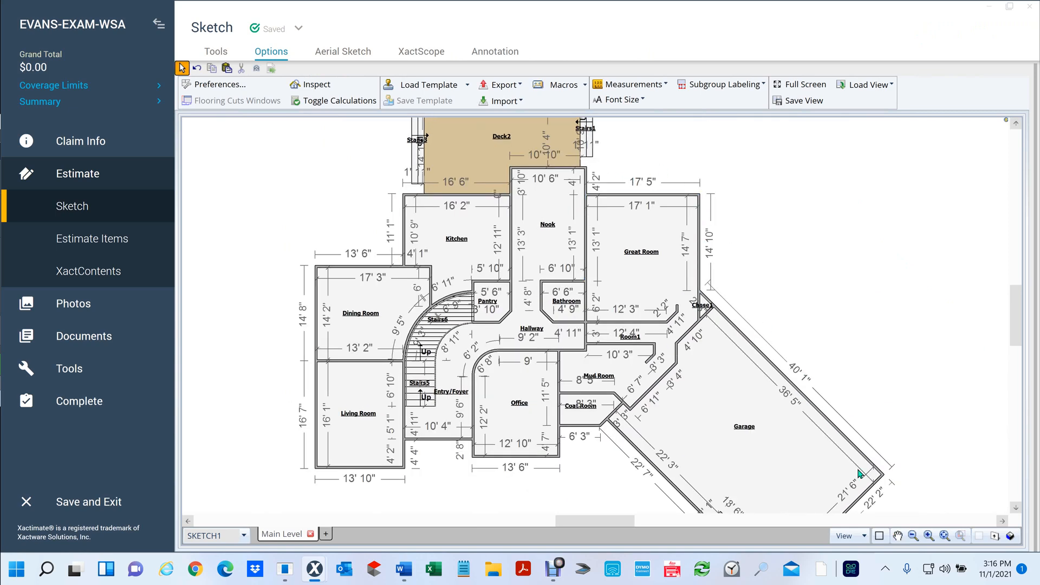
pyautogui.moveTo(588, 449)
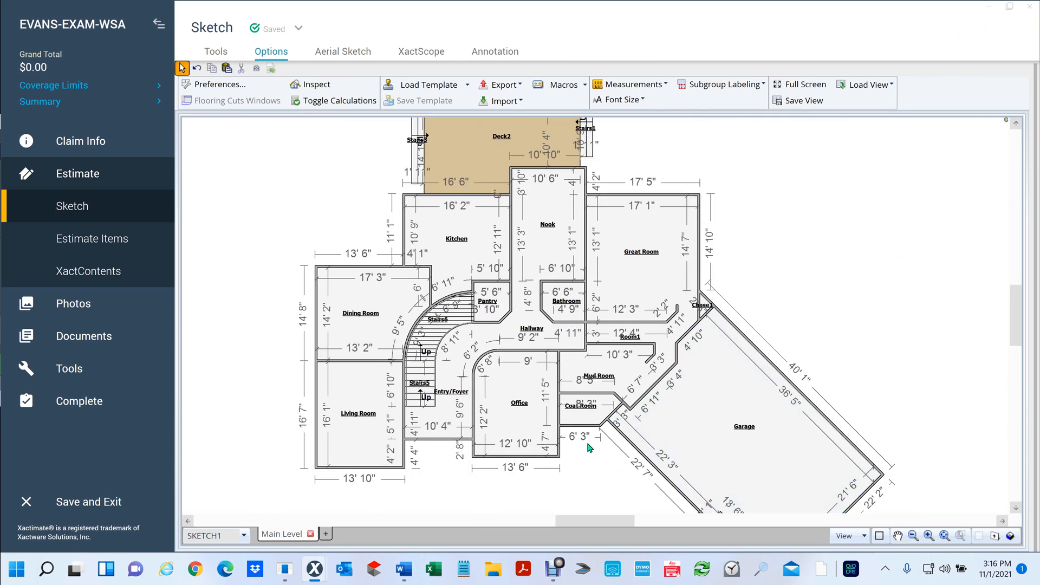
pyautogui.moveTo(873, 267)
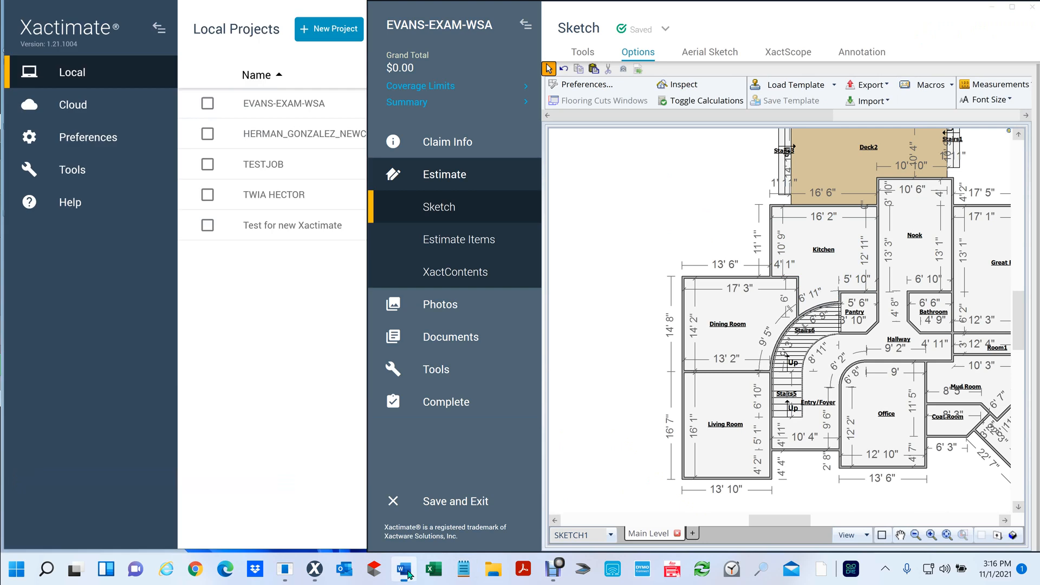
# Step: Place the Word drawing beside the sketch and alternate between them comparing outer walls
pyautogui.click(403, 568)
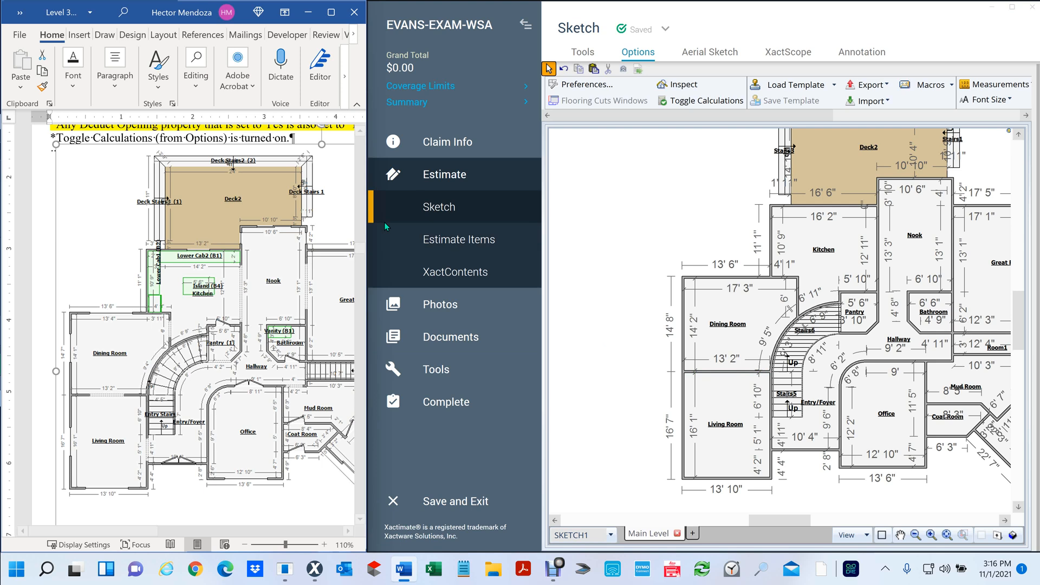
pyautogui.moveTo(369, 241)
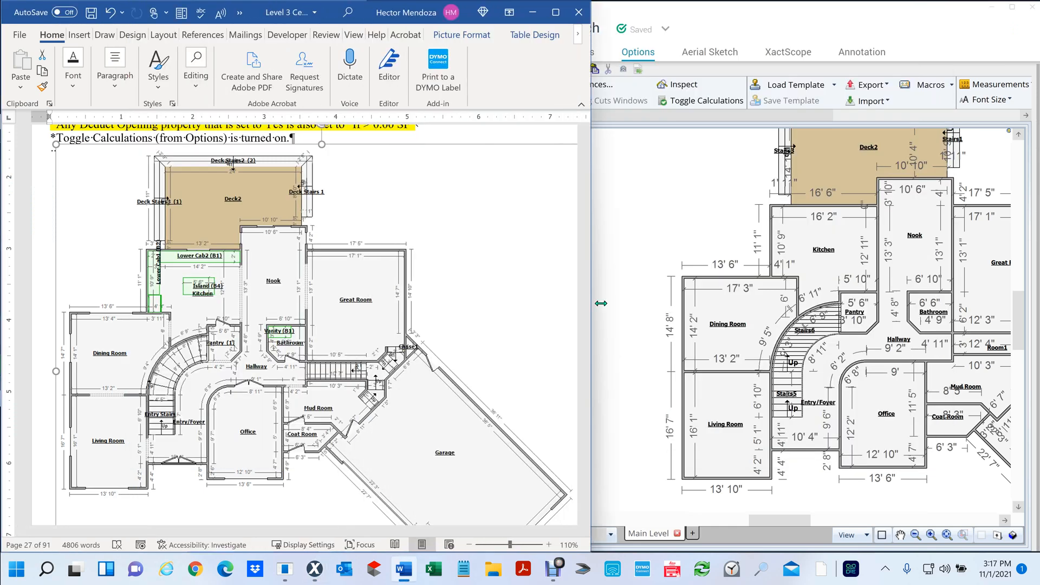
pyautogui.click(931, 312)
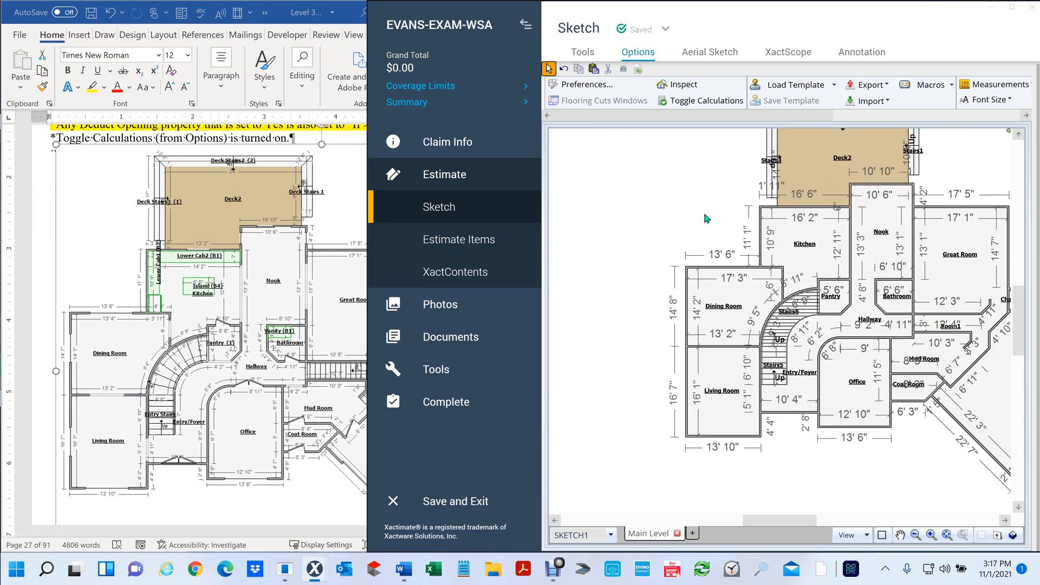
pyautogui.click(900, 535)
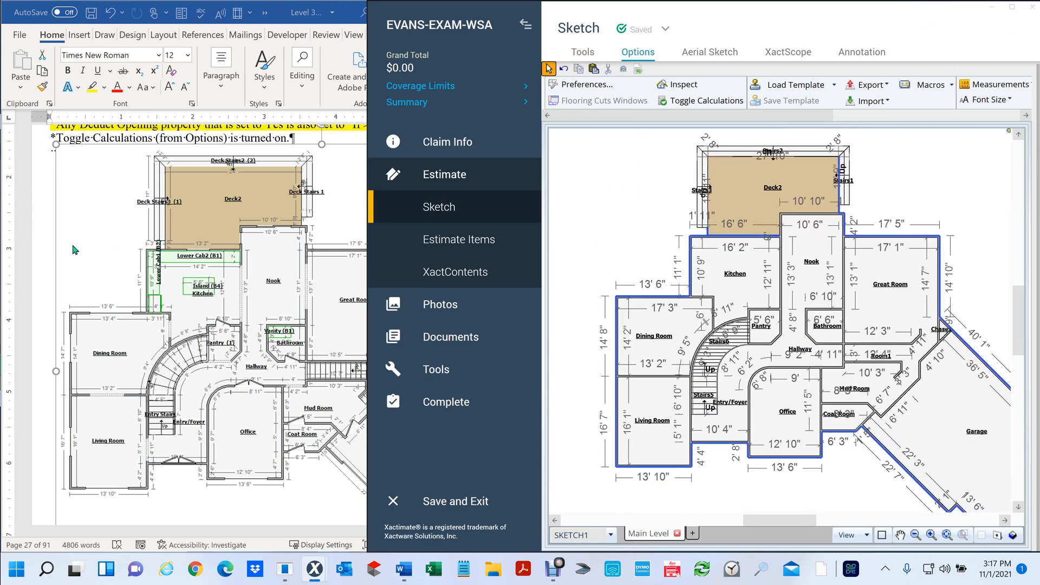
pyautogui.click(266, 265)
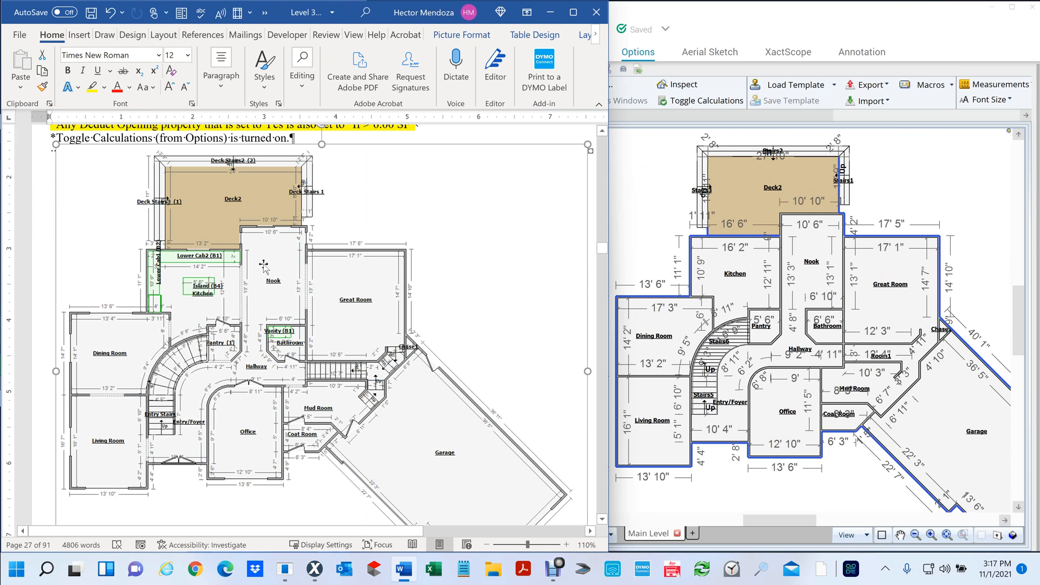
pyautogui.click(889, 284)
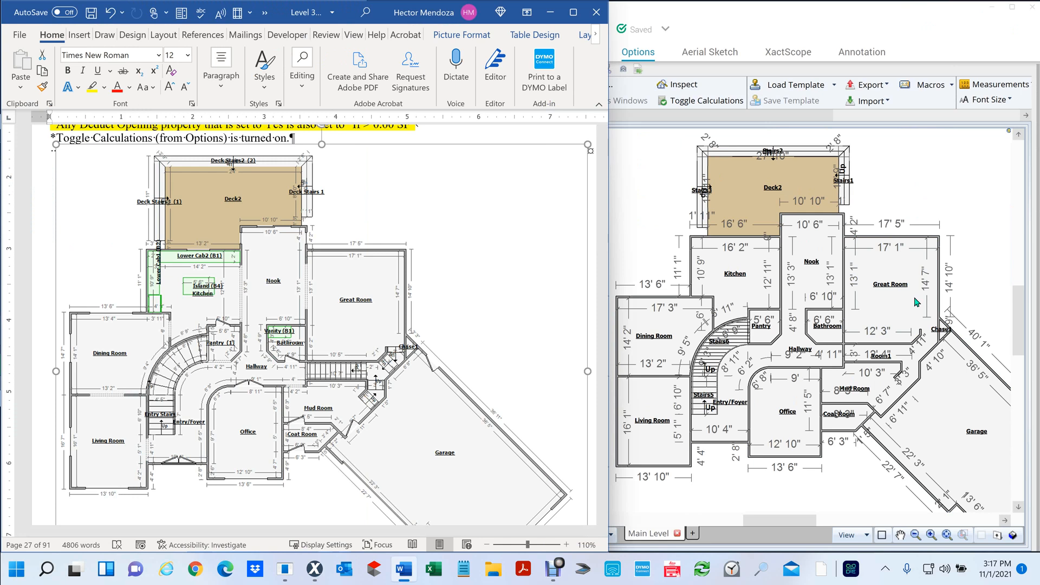
pyautogui.moveTo(665, 274)
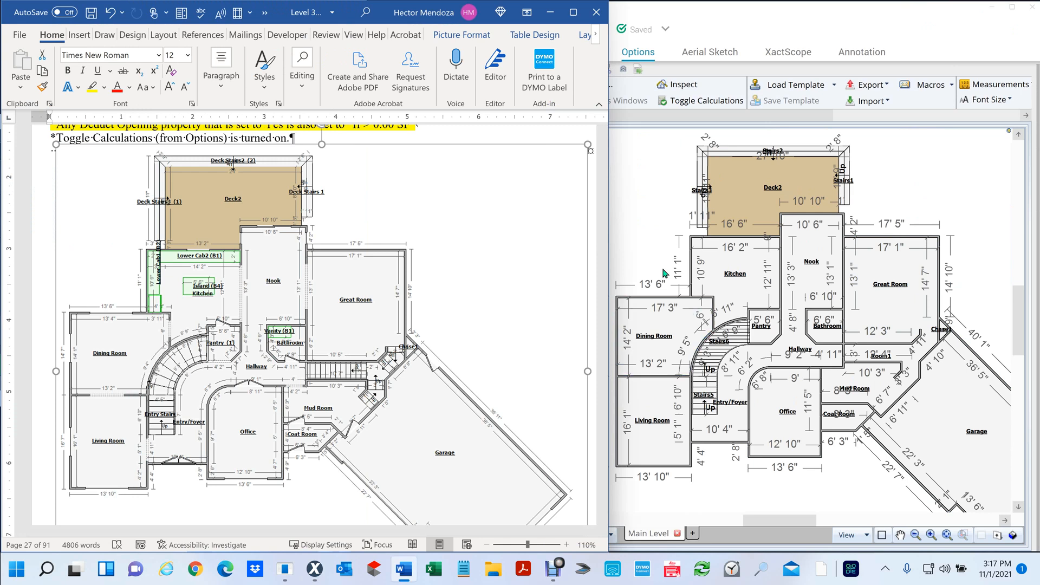
pyautogui.moveTo(677, 274)
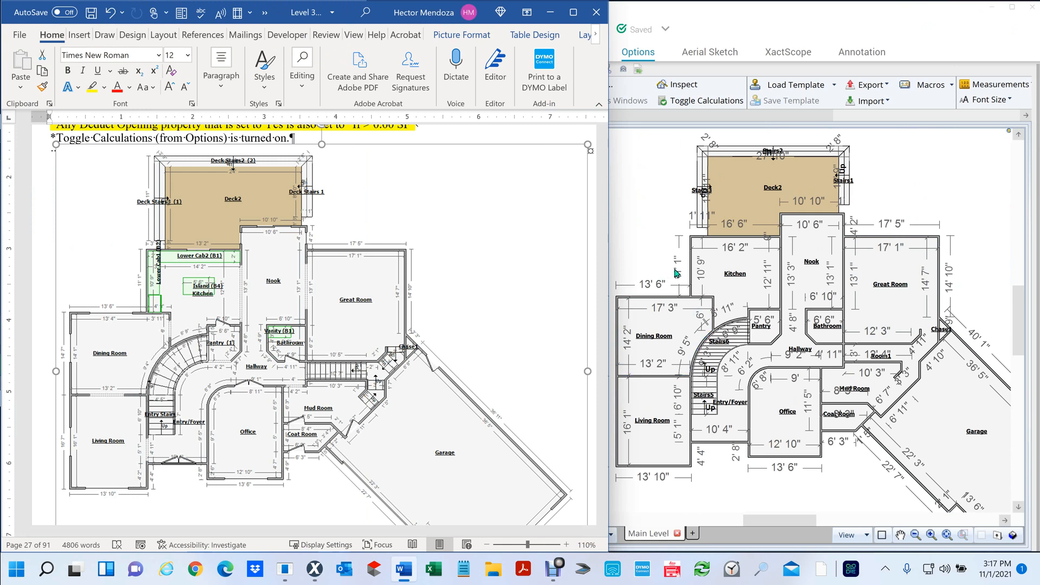
pyautogui.click(889, 284)
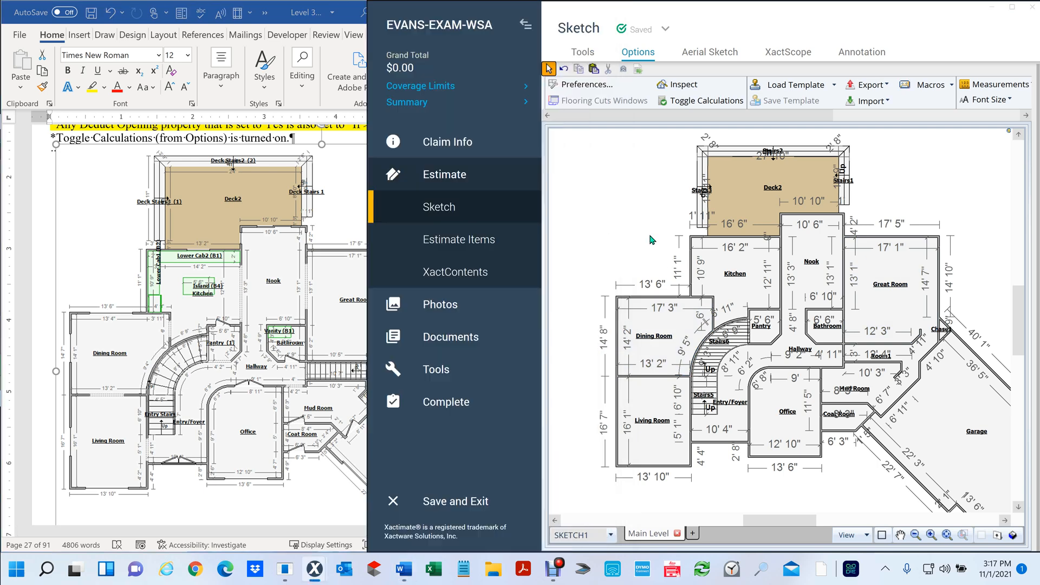
pyautogui.moveTo(653, 291)
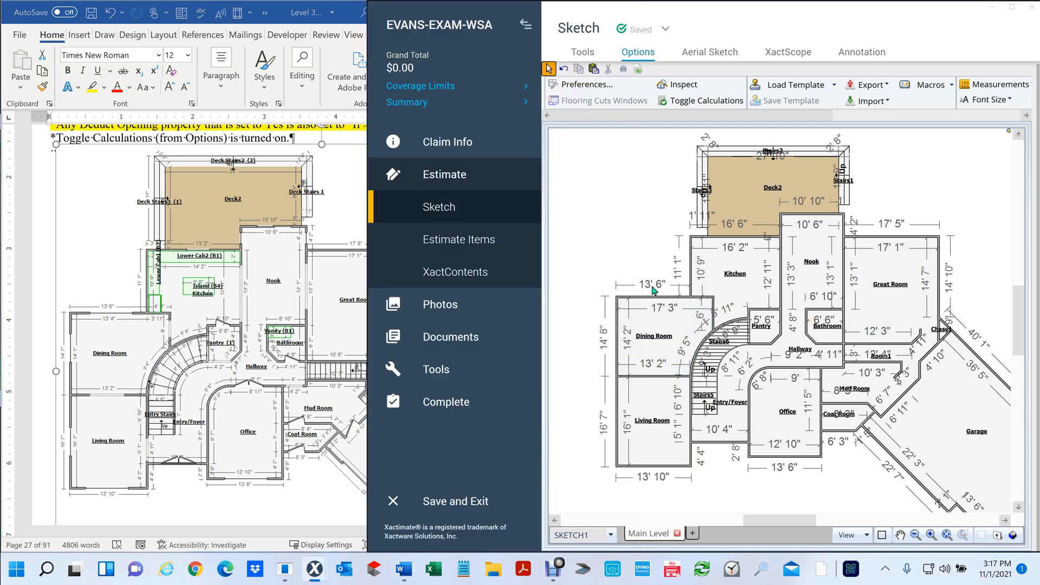
pyautogui.moveTo(656, 488)
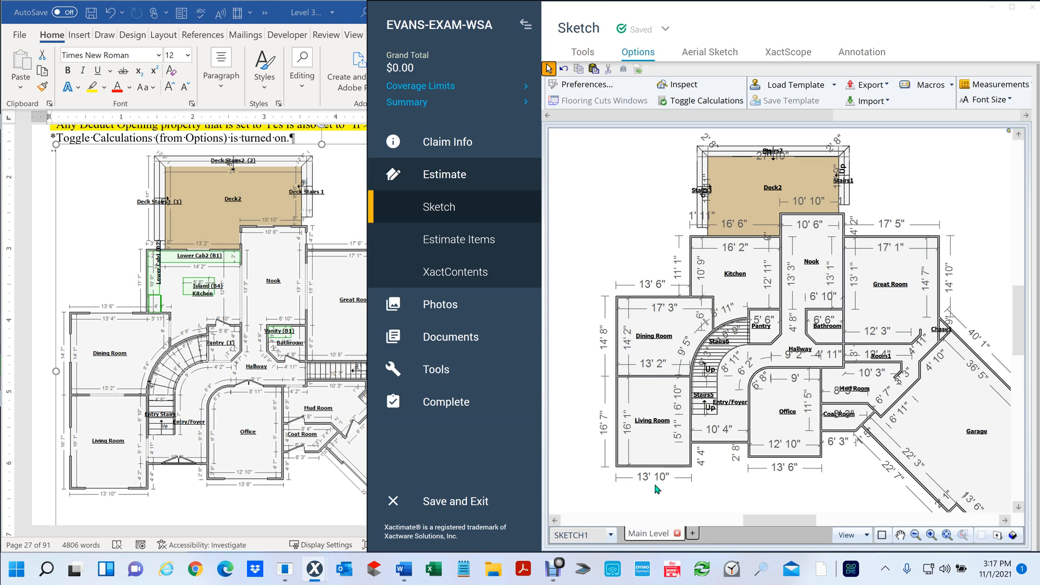
pyautogui.moveTo(749, 477)
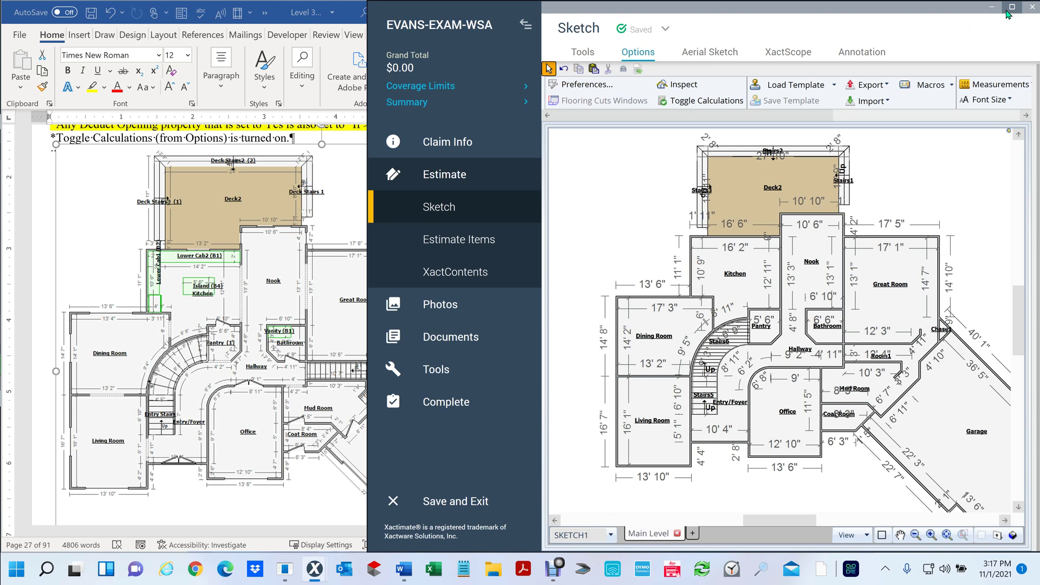
# Step: Maximize the sketch, zoom to the Room1–Garage area, and select the Garage and Room1
pyautogui.click(1013, 7)
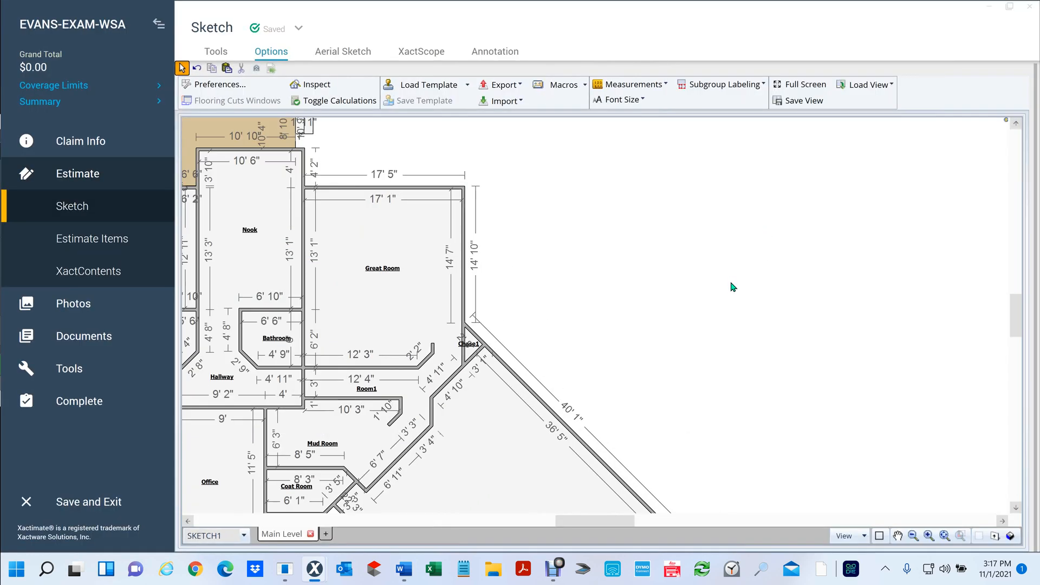
pyautogui.click(897, 536)
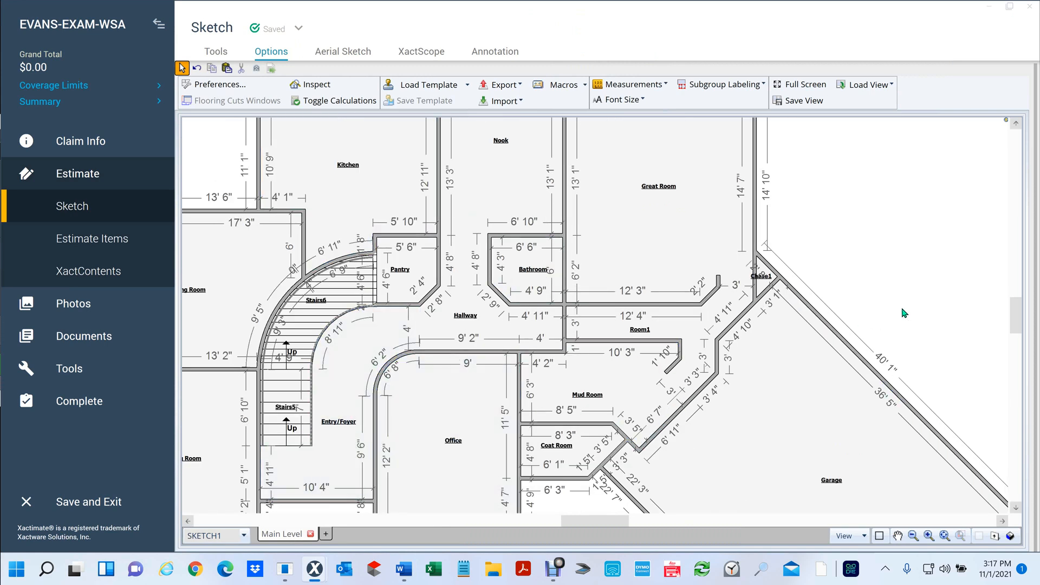
pyautogui.click(800, 325)
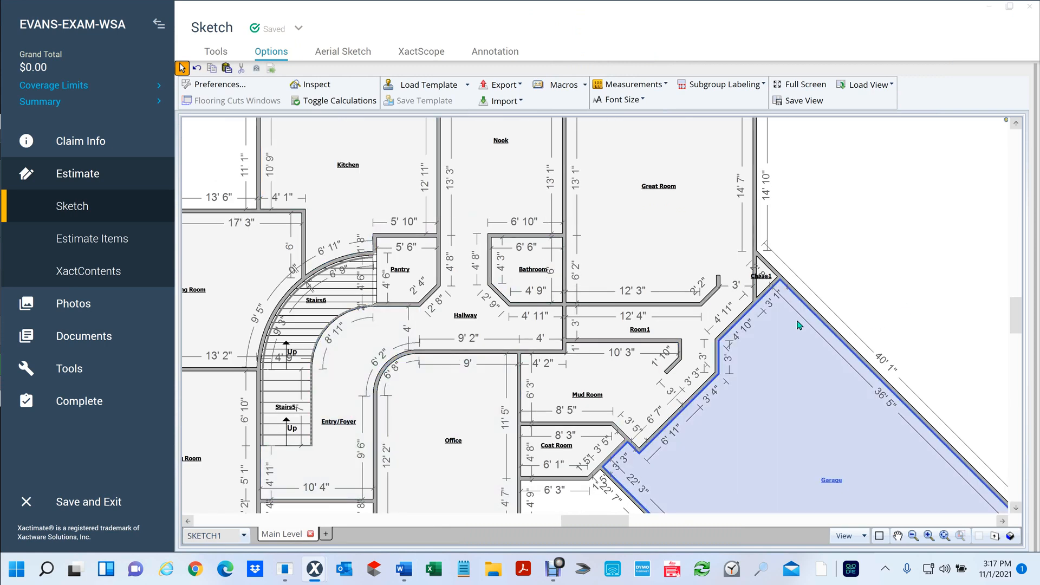
pyautogui.scroll(-3)
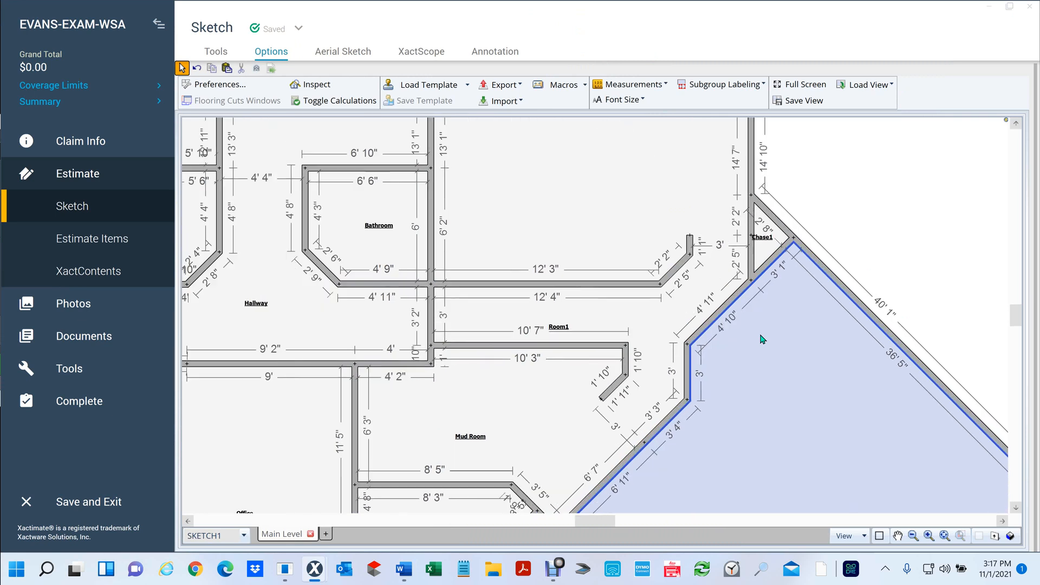
pyautogui.click(898, 535)
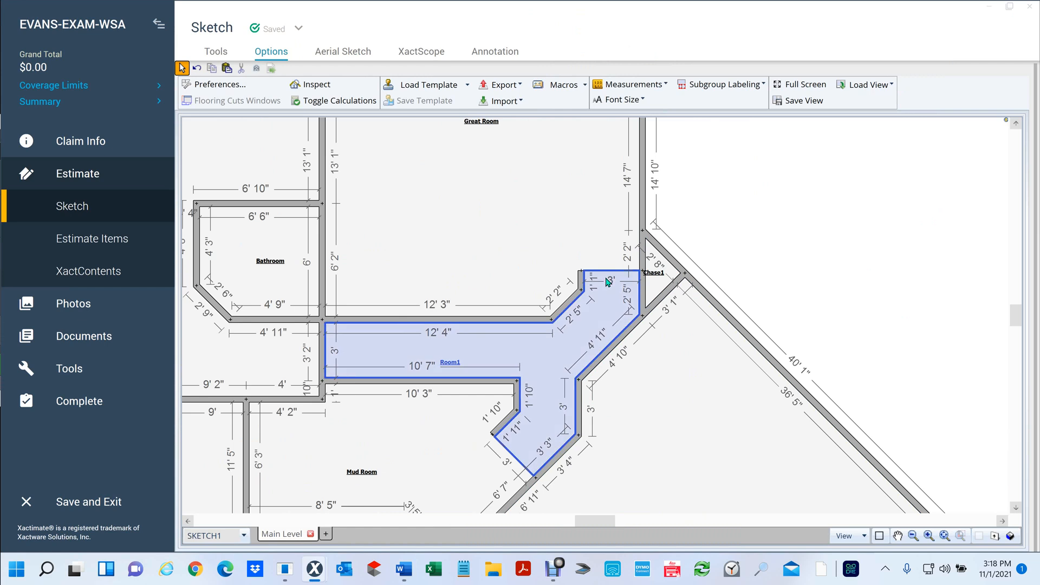
pyautogui.moveTo(582, 328)
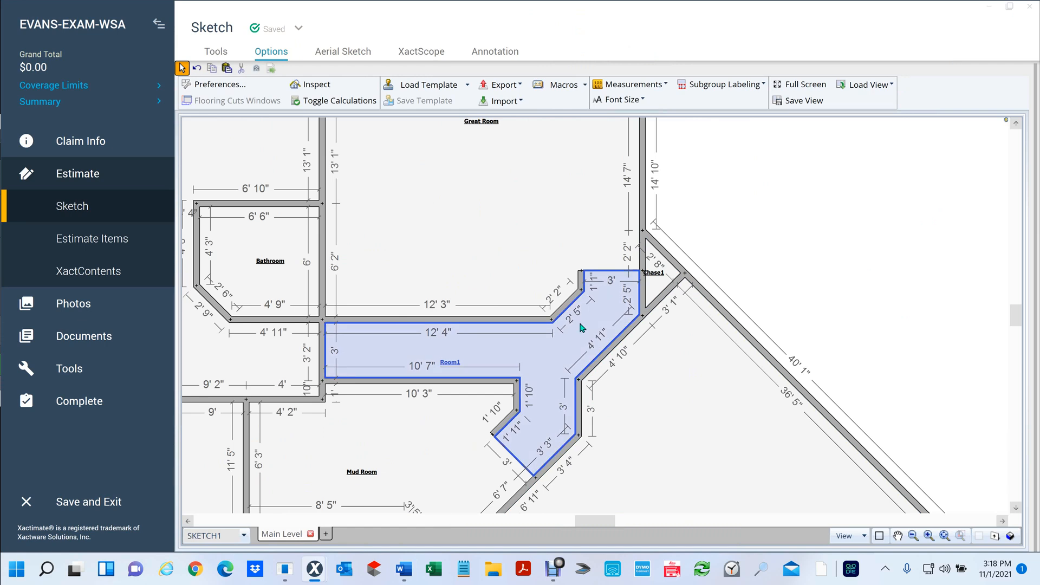
pyautogui.click(516, 463)
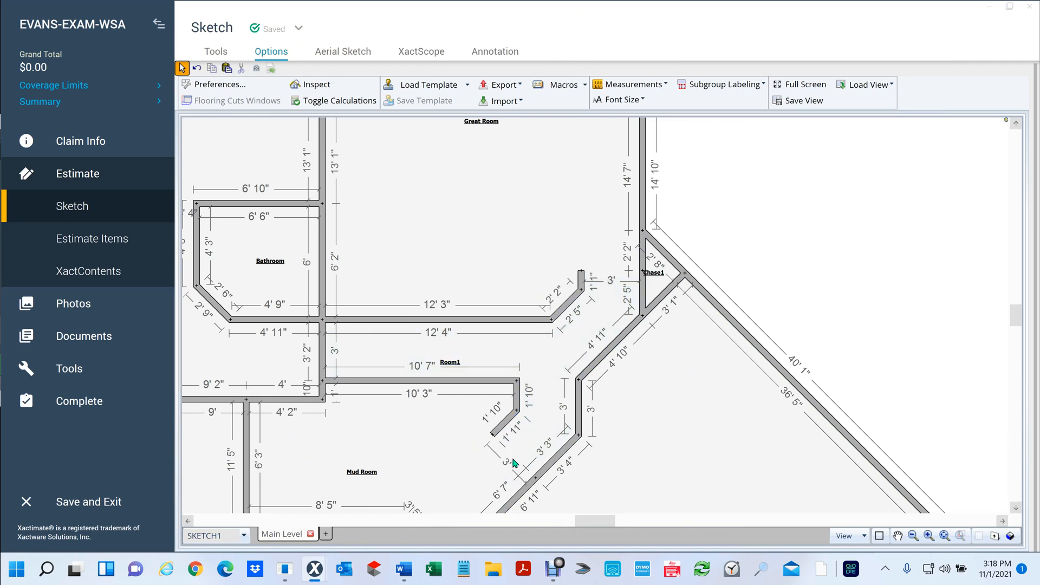
pyautogui.click(452, 363)
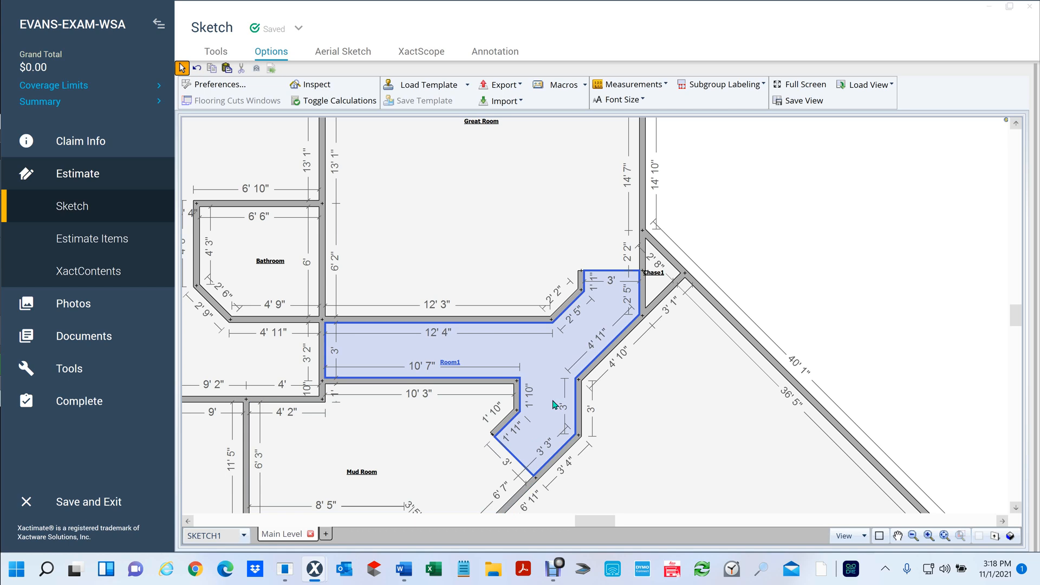
pyautogui.click(803, 229)
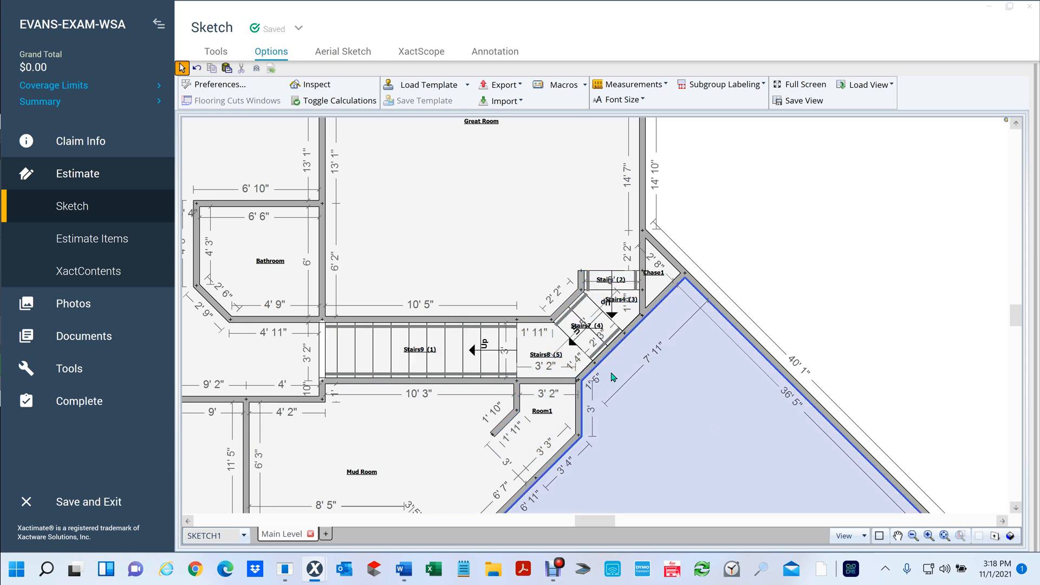
pyautogui.moveTo(594, 406)
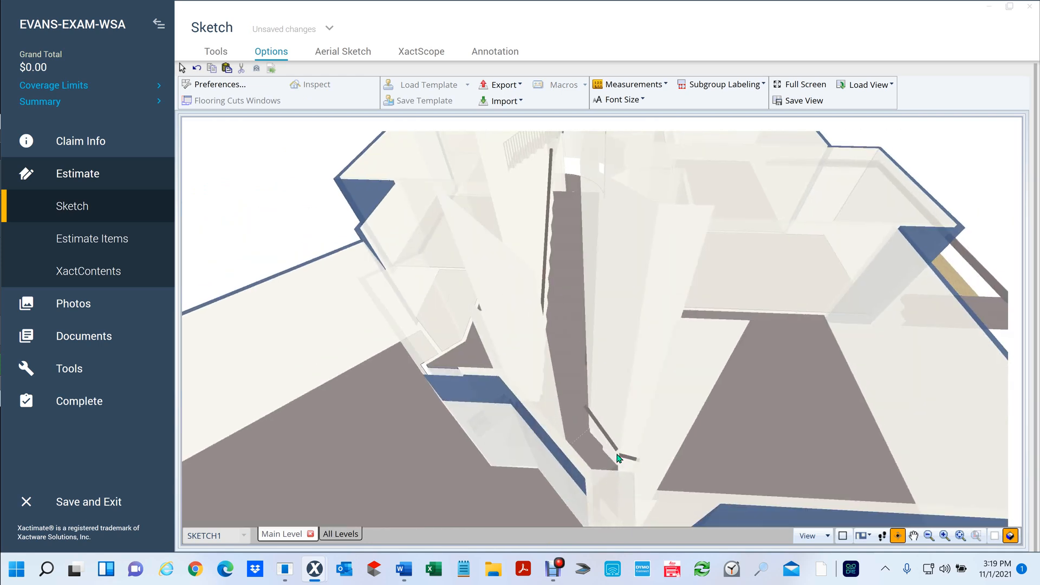
pyautogui.click(759, 405)
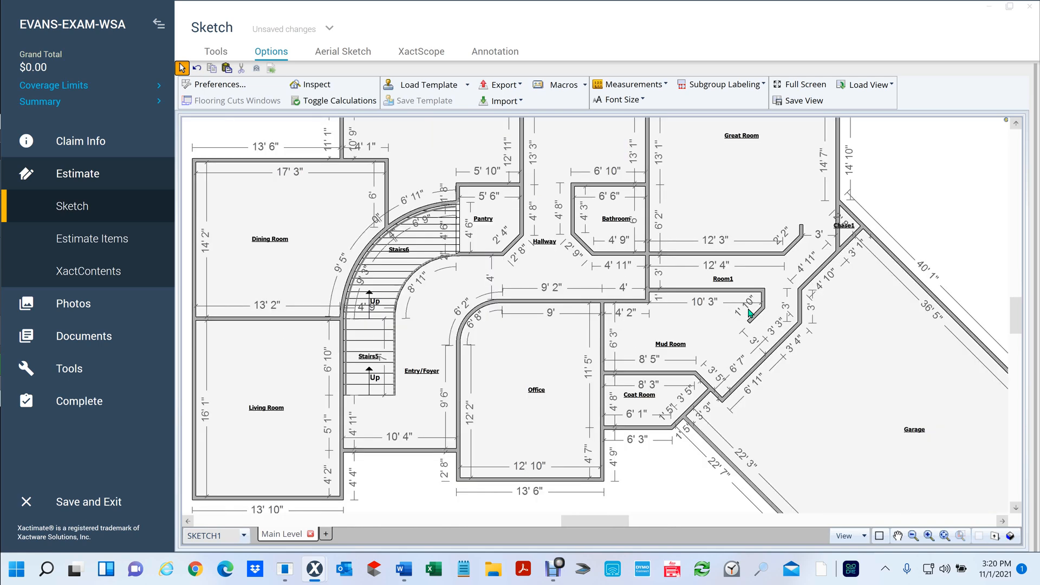
pyautogui.moveTo(921, 228)
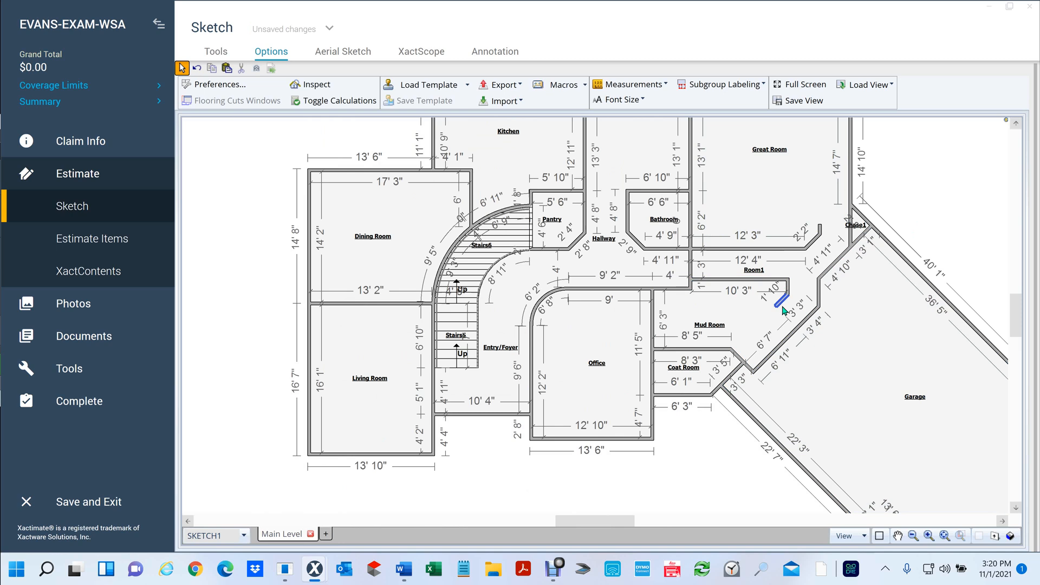
pyautogui.click(783, 292)
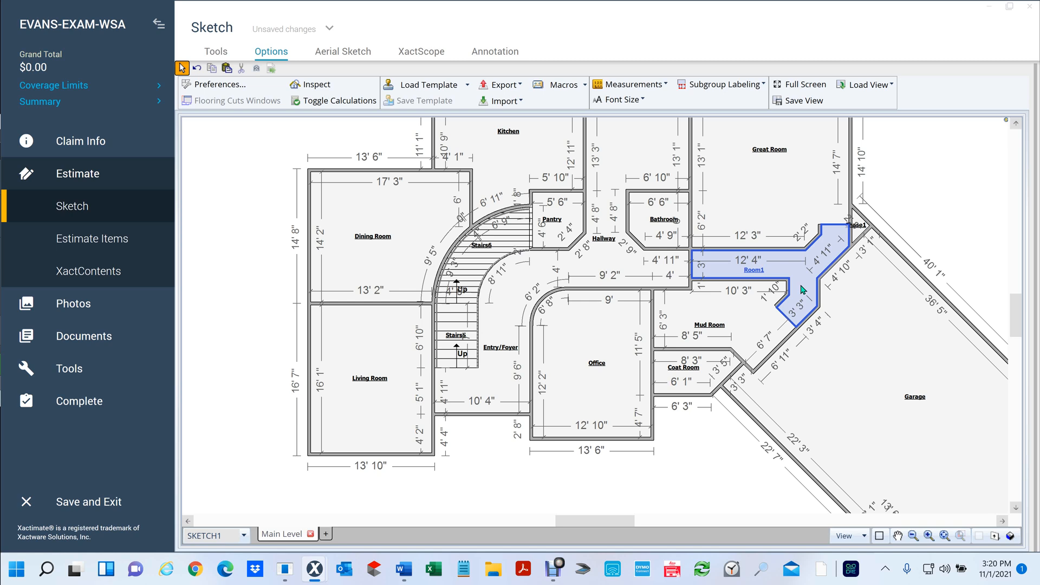
pyautogui.click(369, 379)
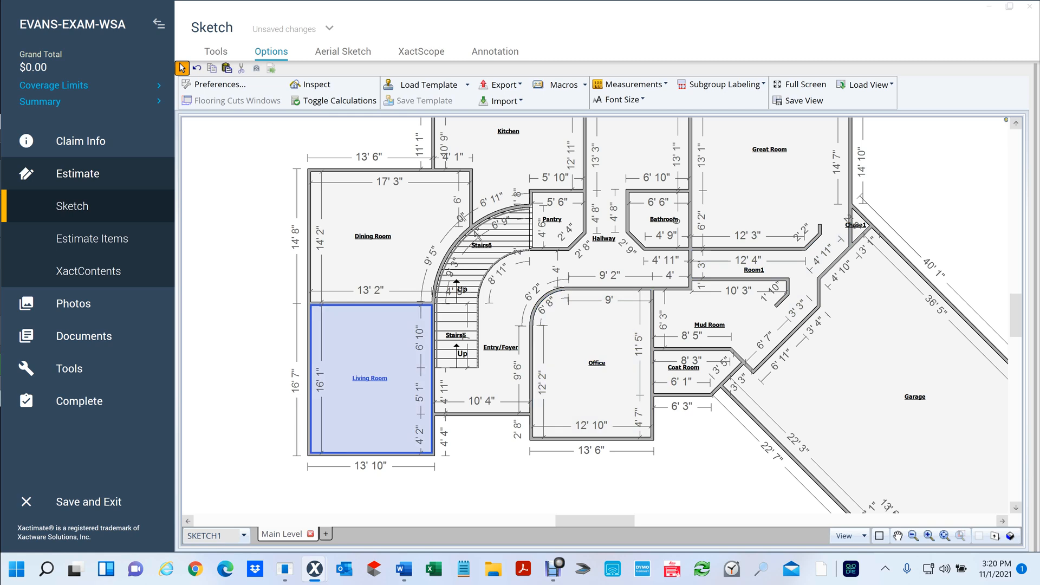